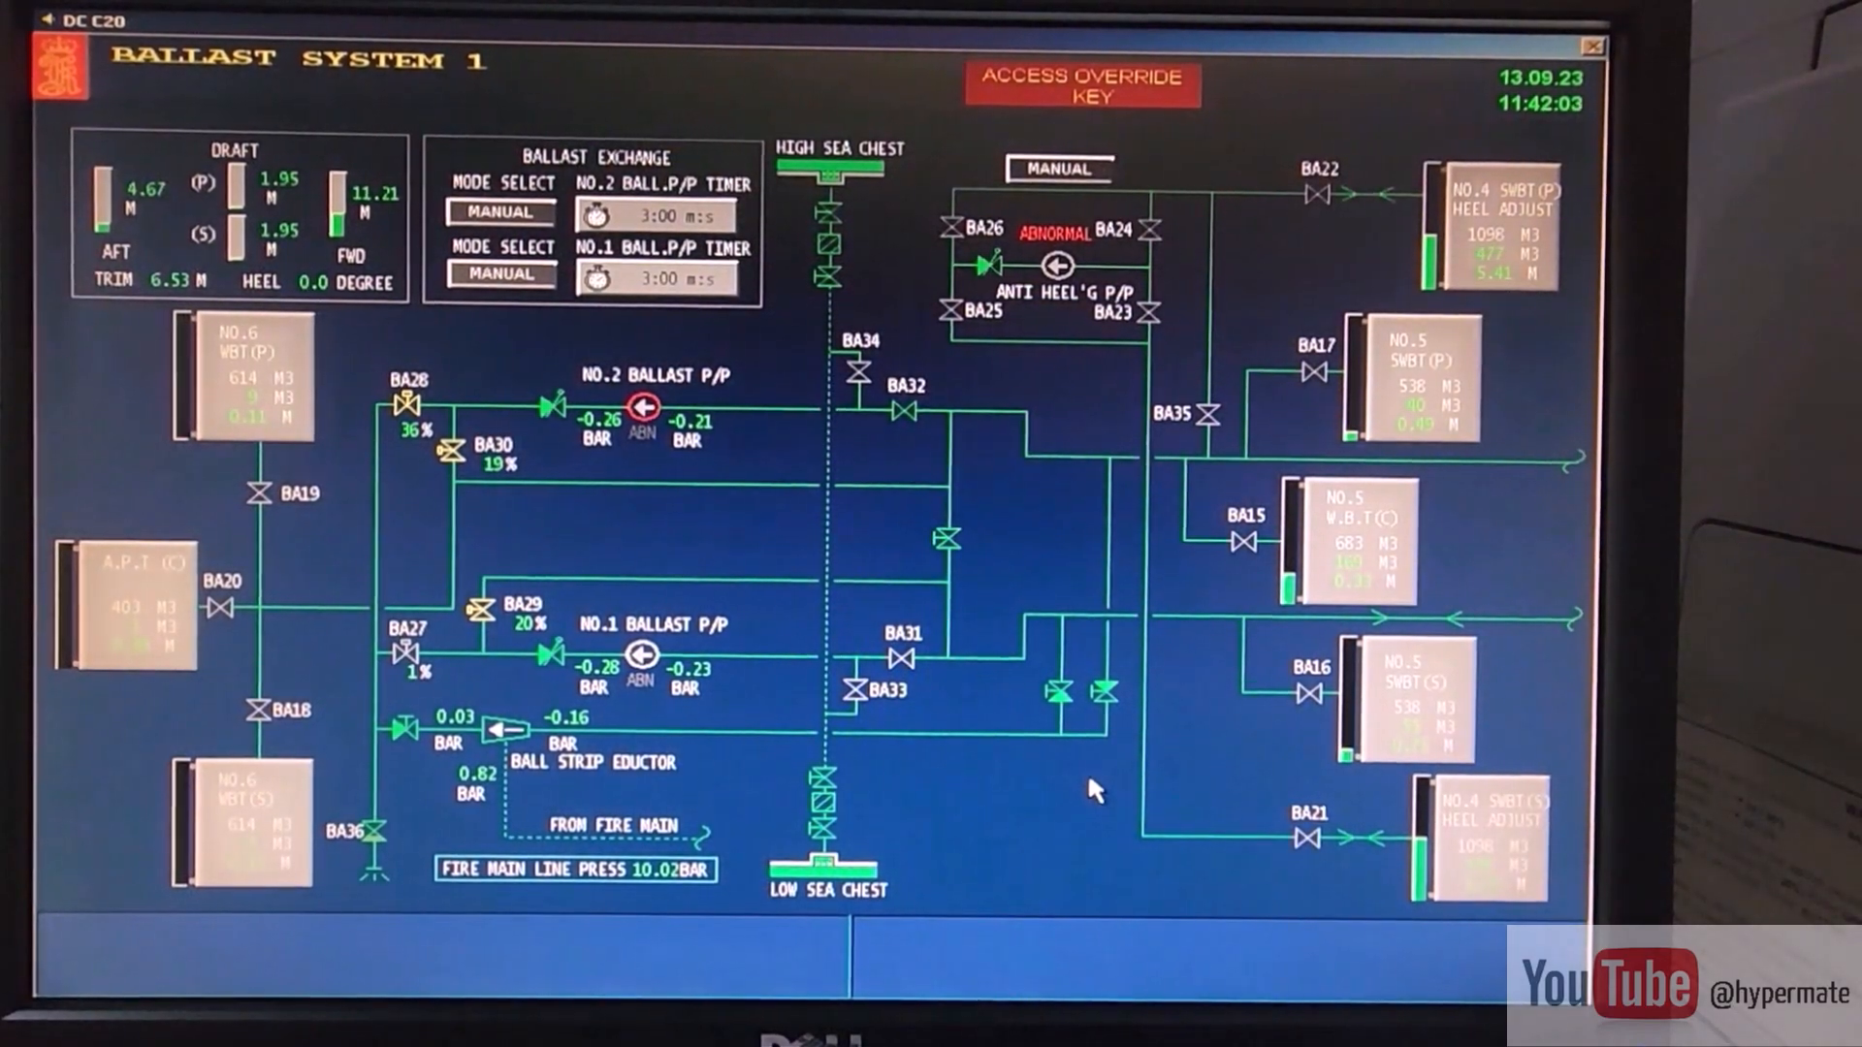
mouse_move(998, 713)
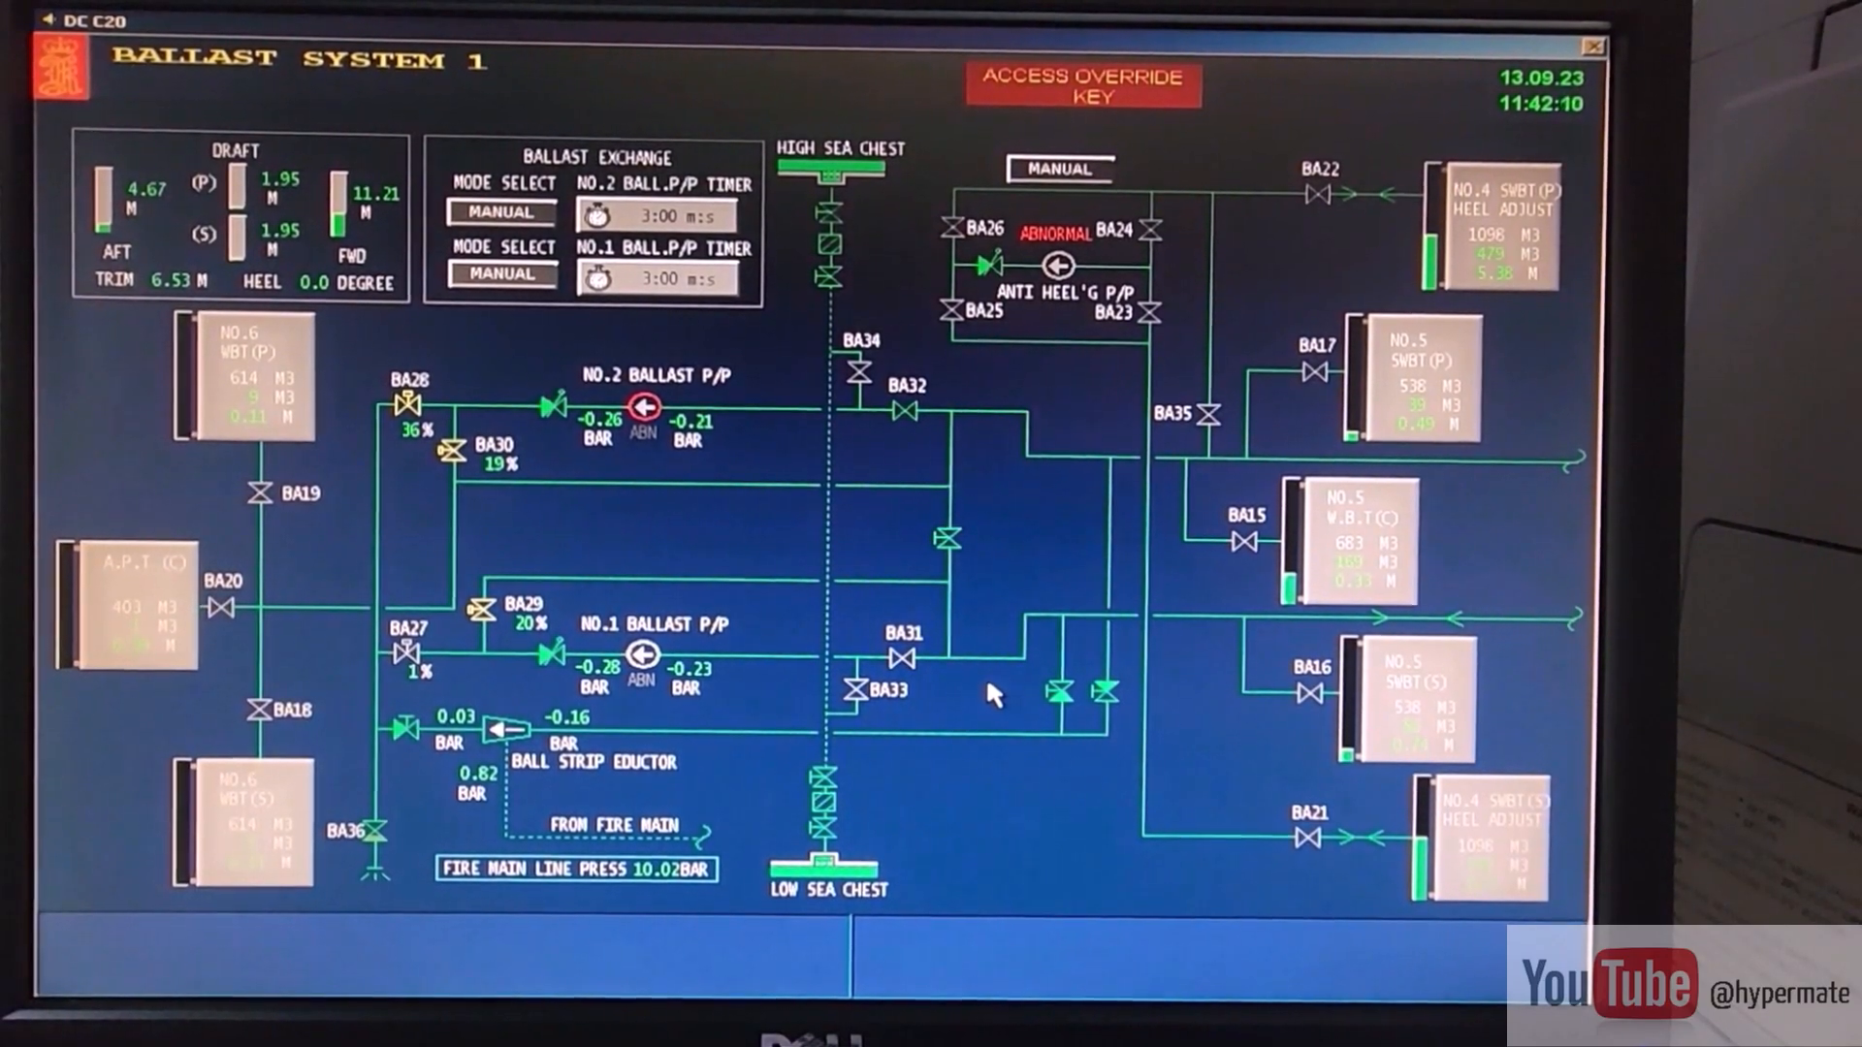
mouse_move(736, 475)
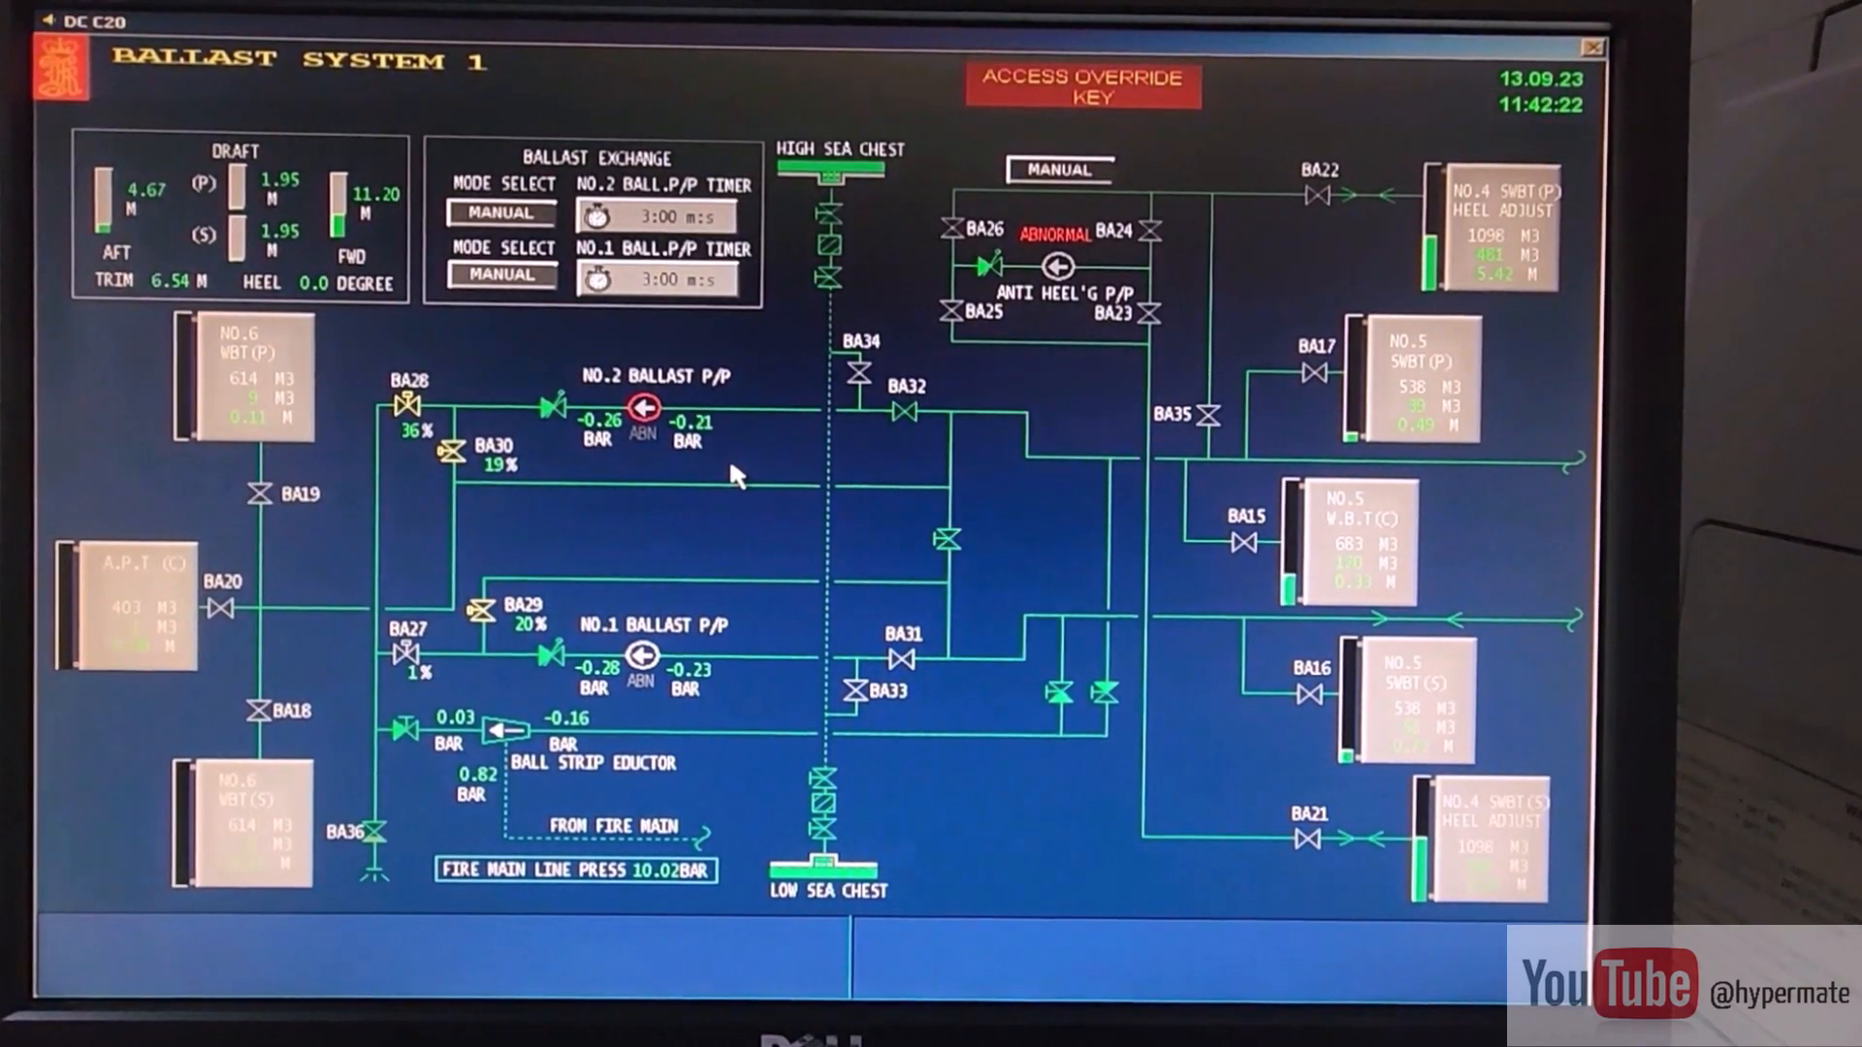
mouse_move(741, 527)
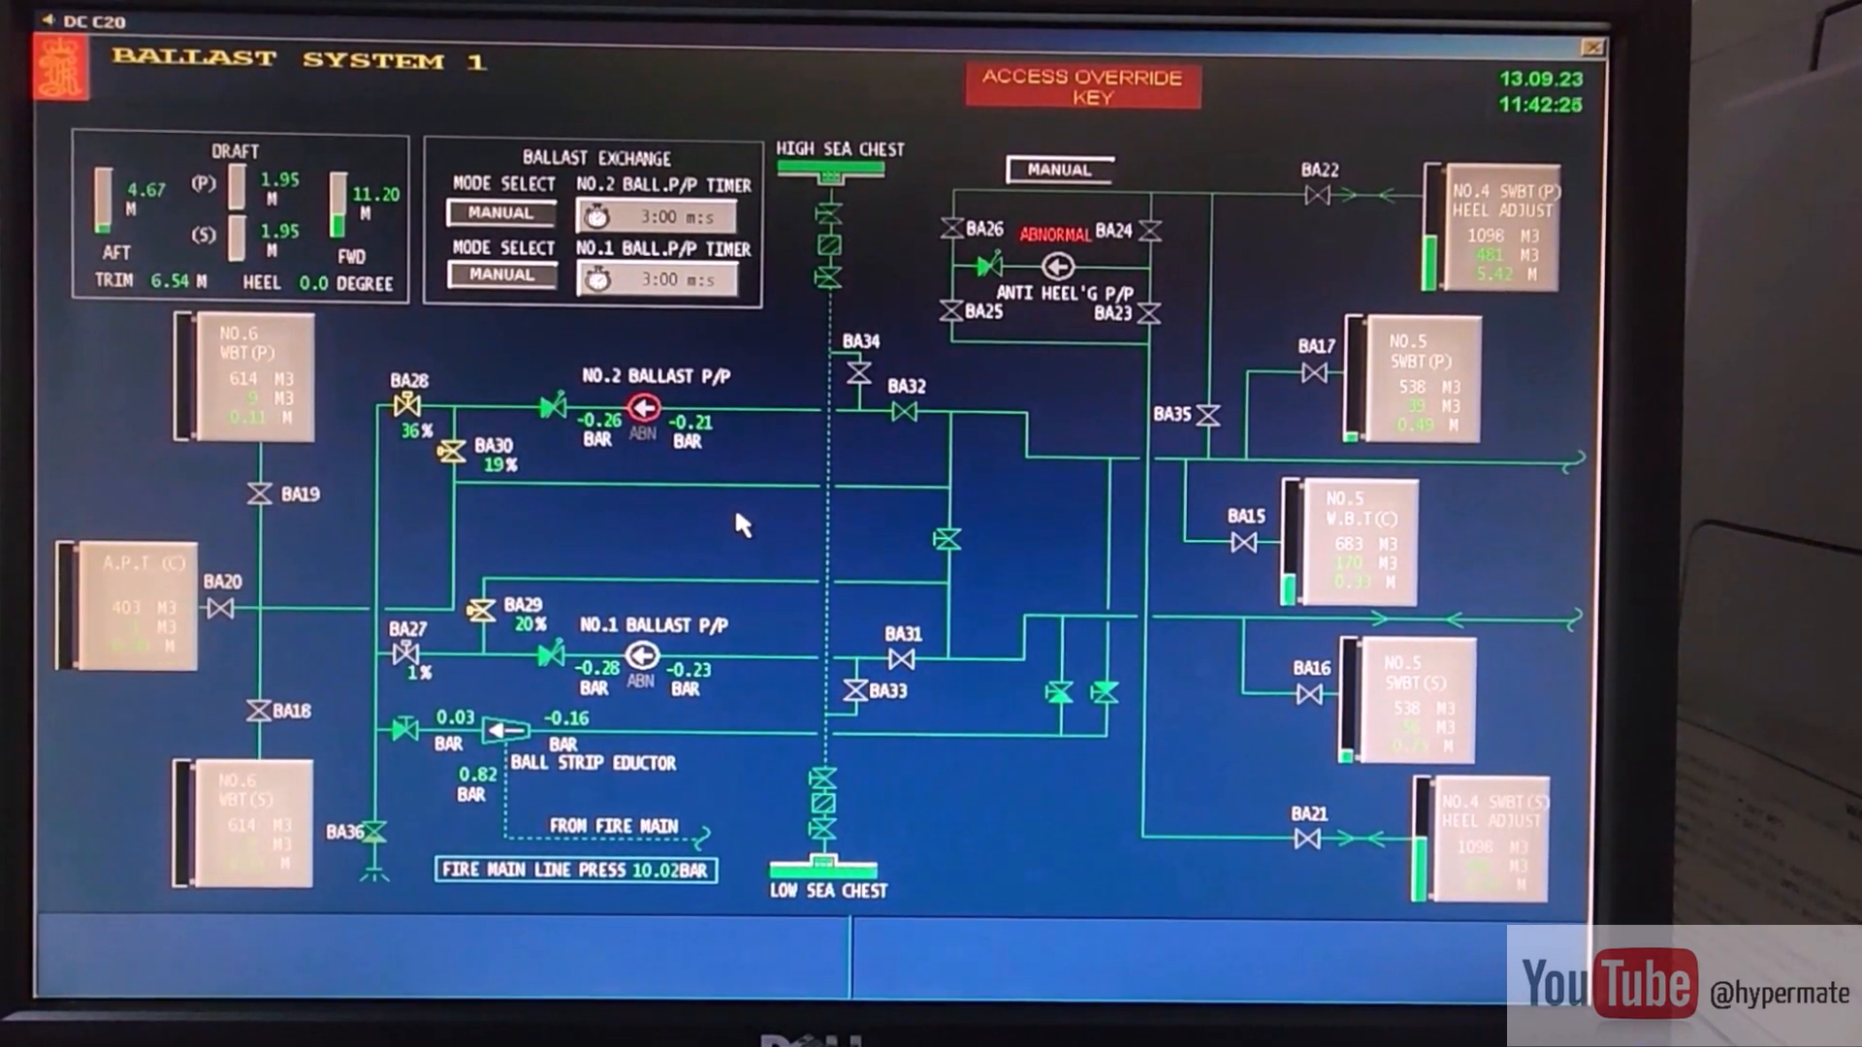
mouse_move(884, 434)
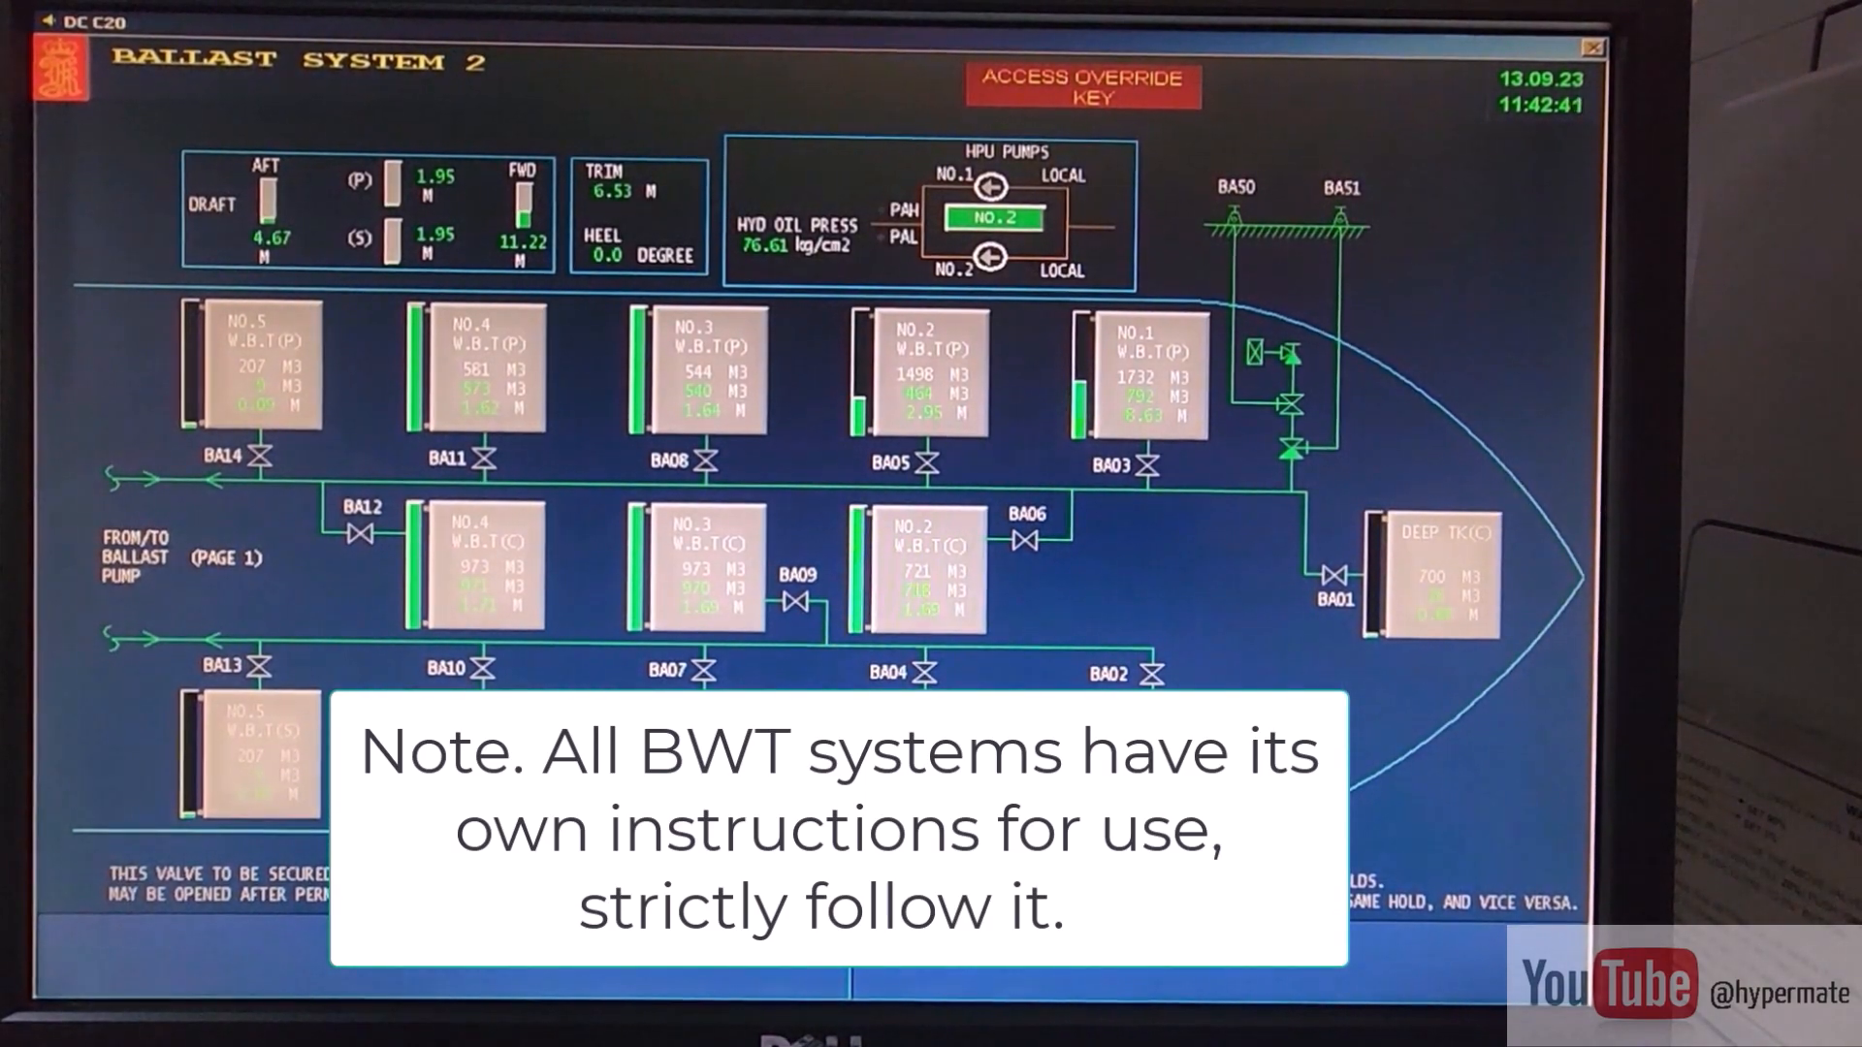
Select valve BA12 on the No.4 WBT(C) line and command it open.
left_click(359, 530)
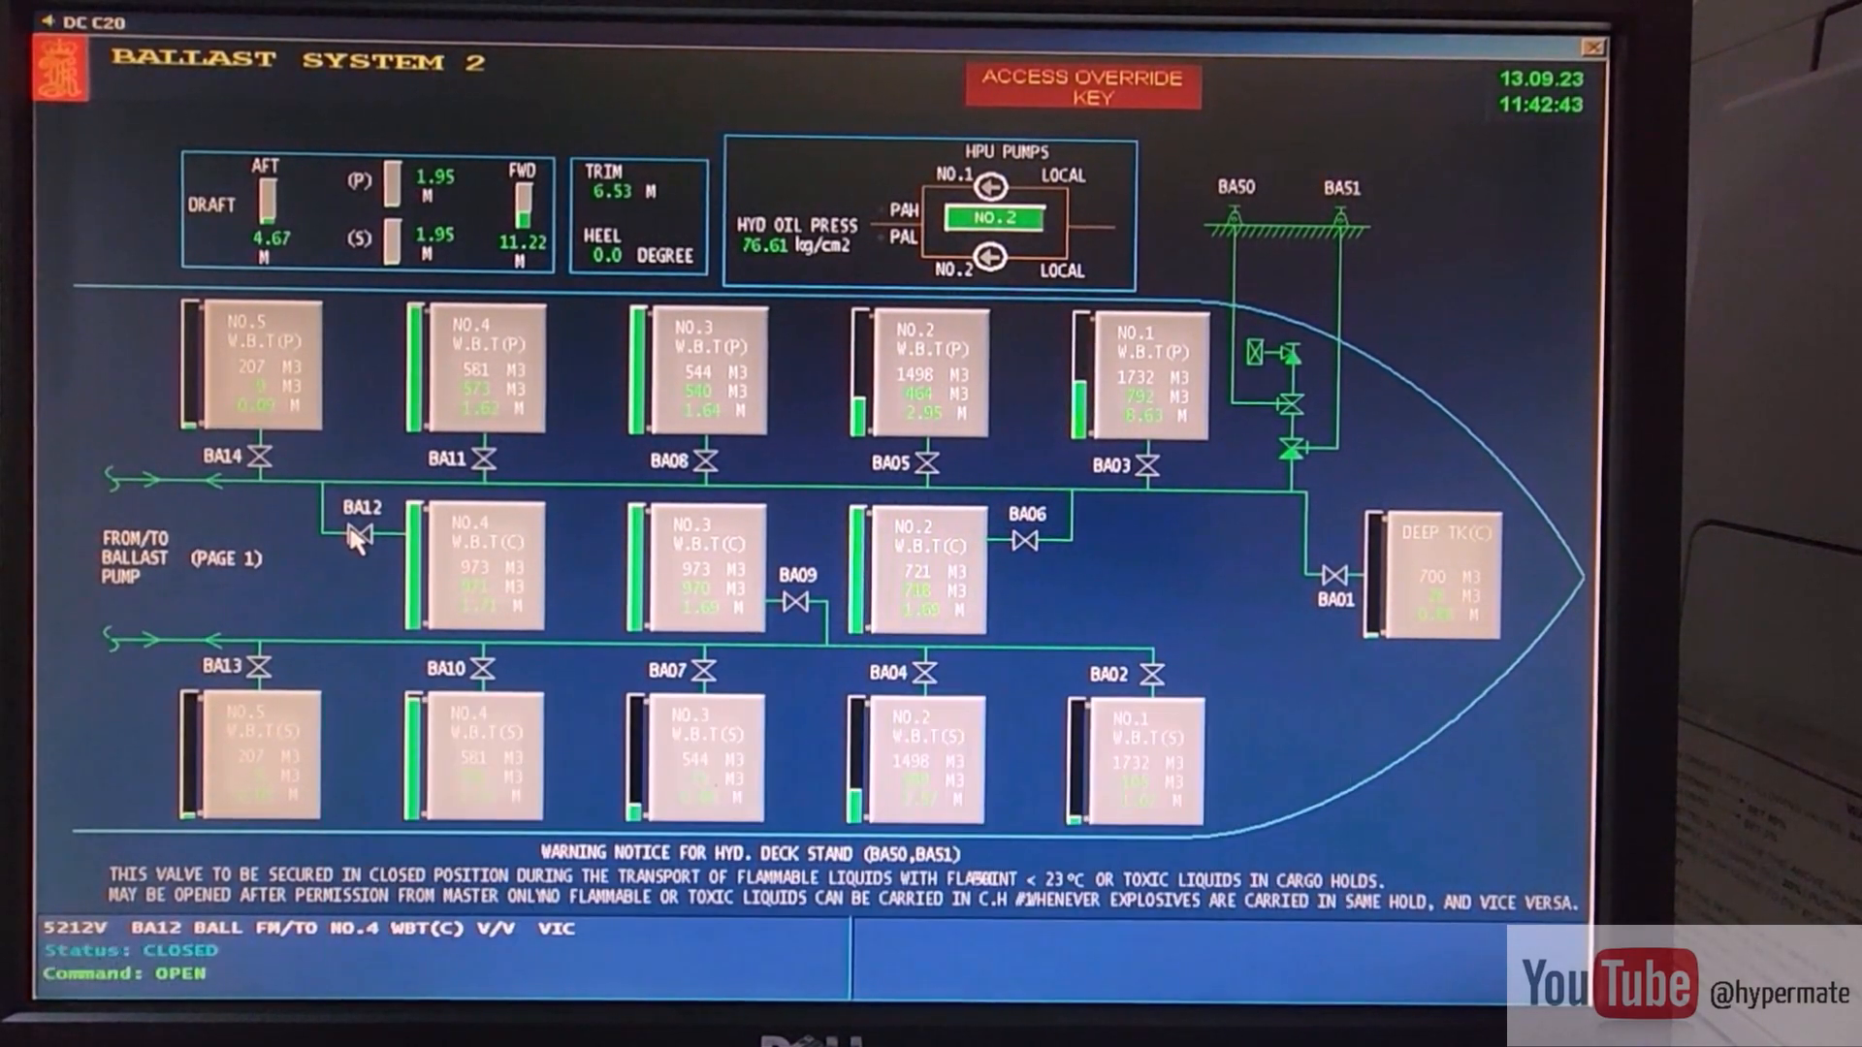
left_click(355, 530)
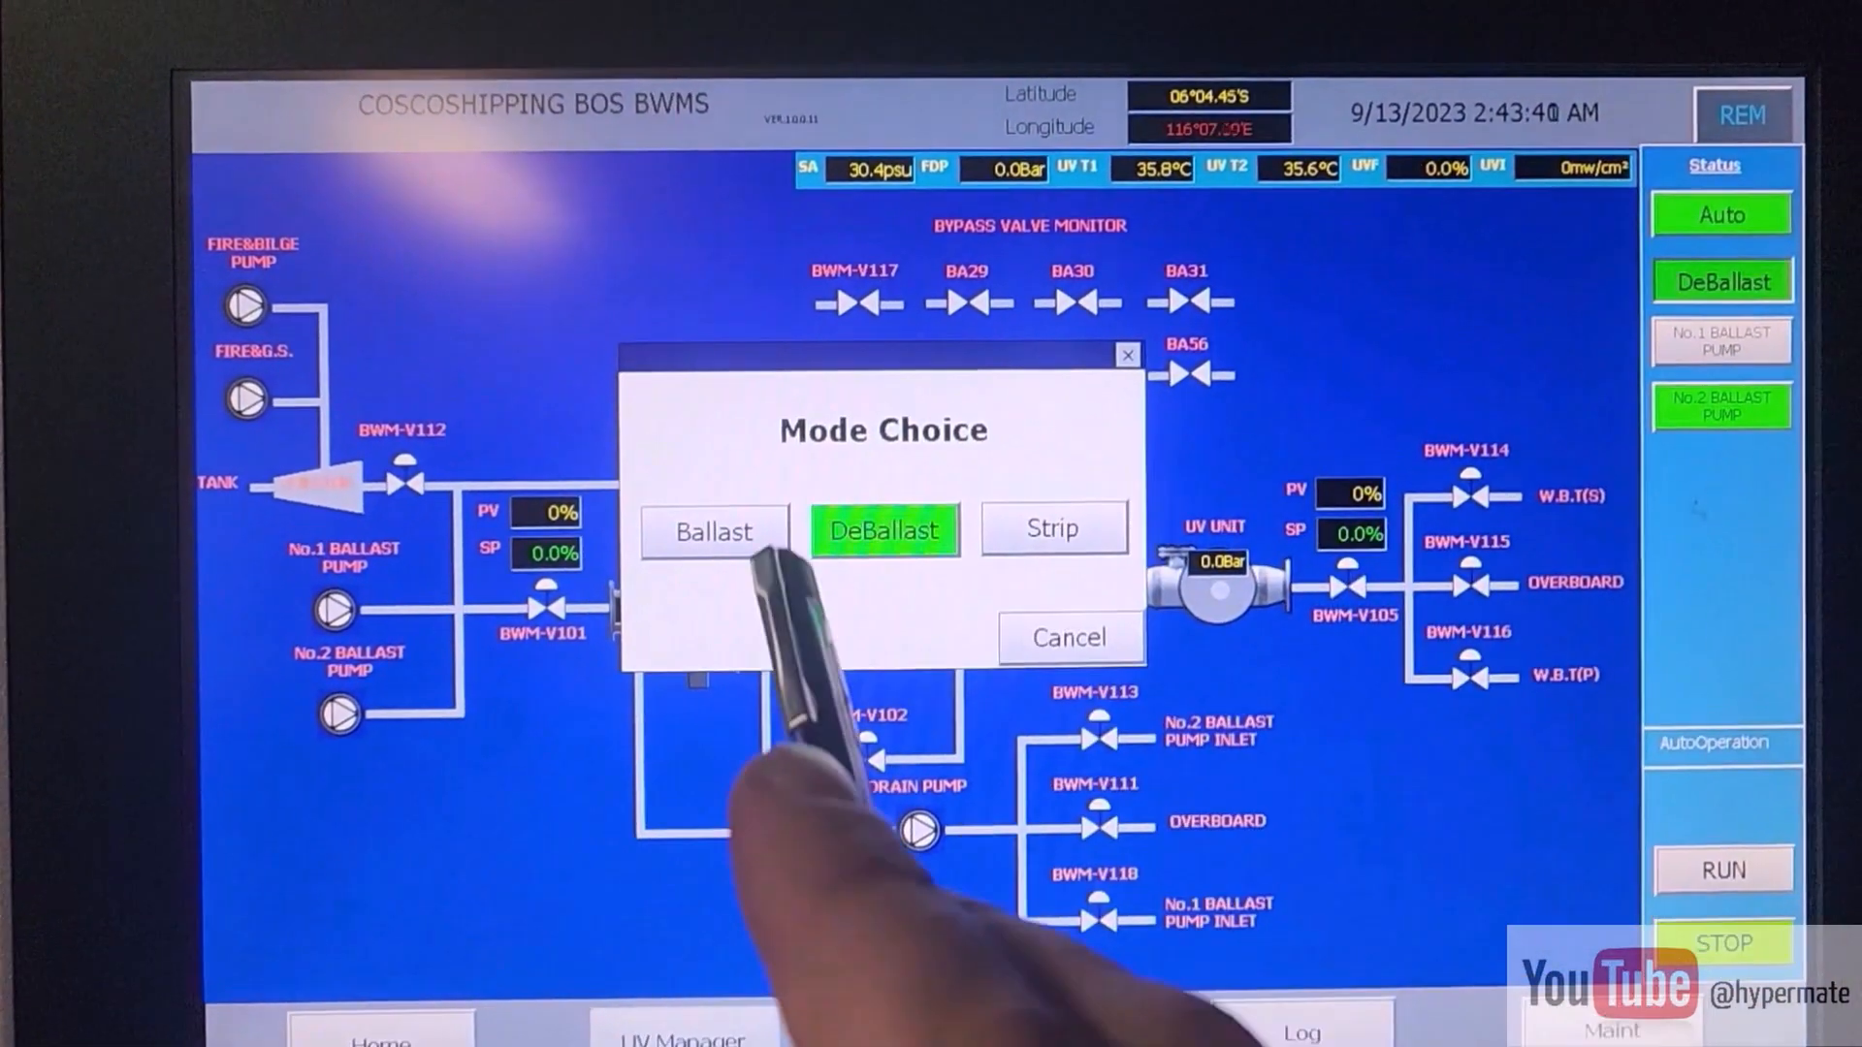
Choose DeBallast mode and confirm running the BWMS treatment system.
left_click(883, 531)
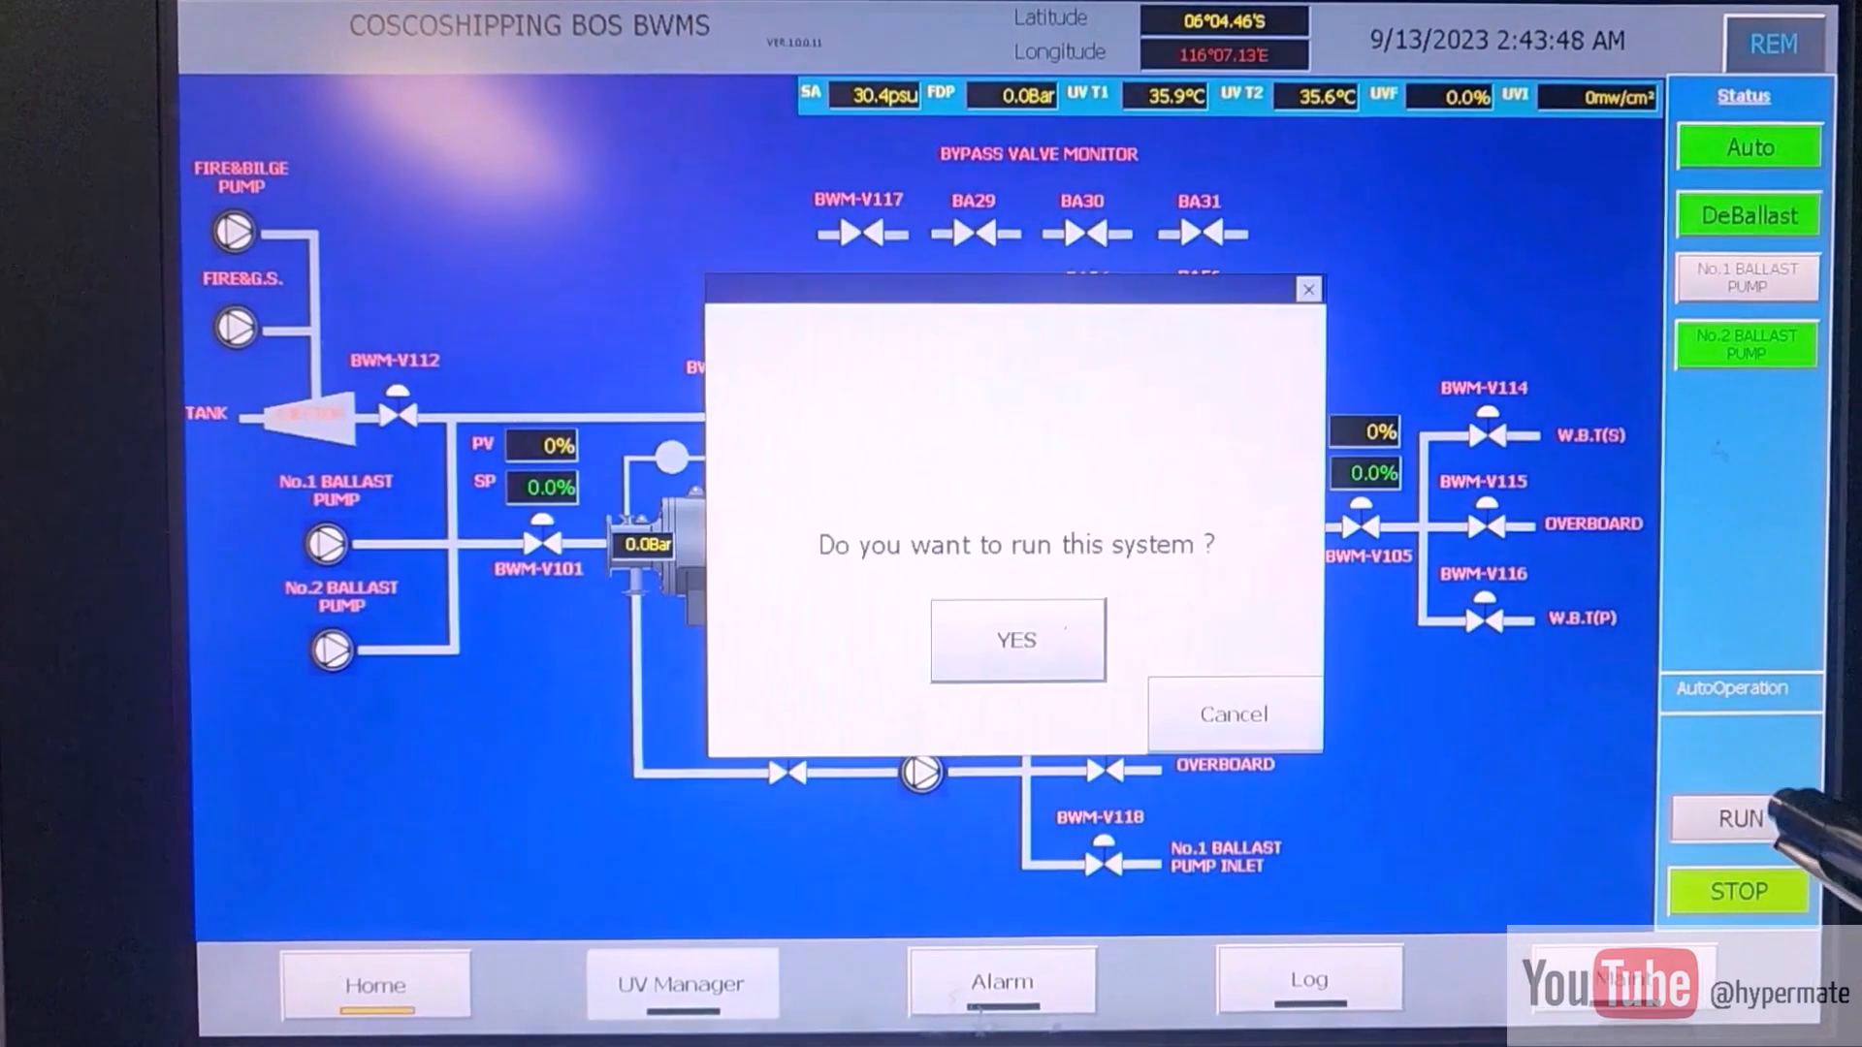
left_click(1016, 639)
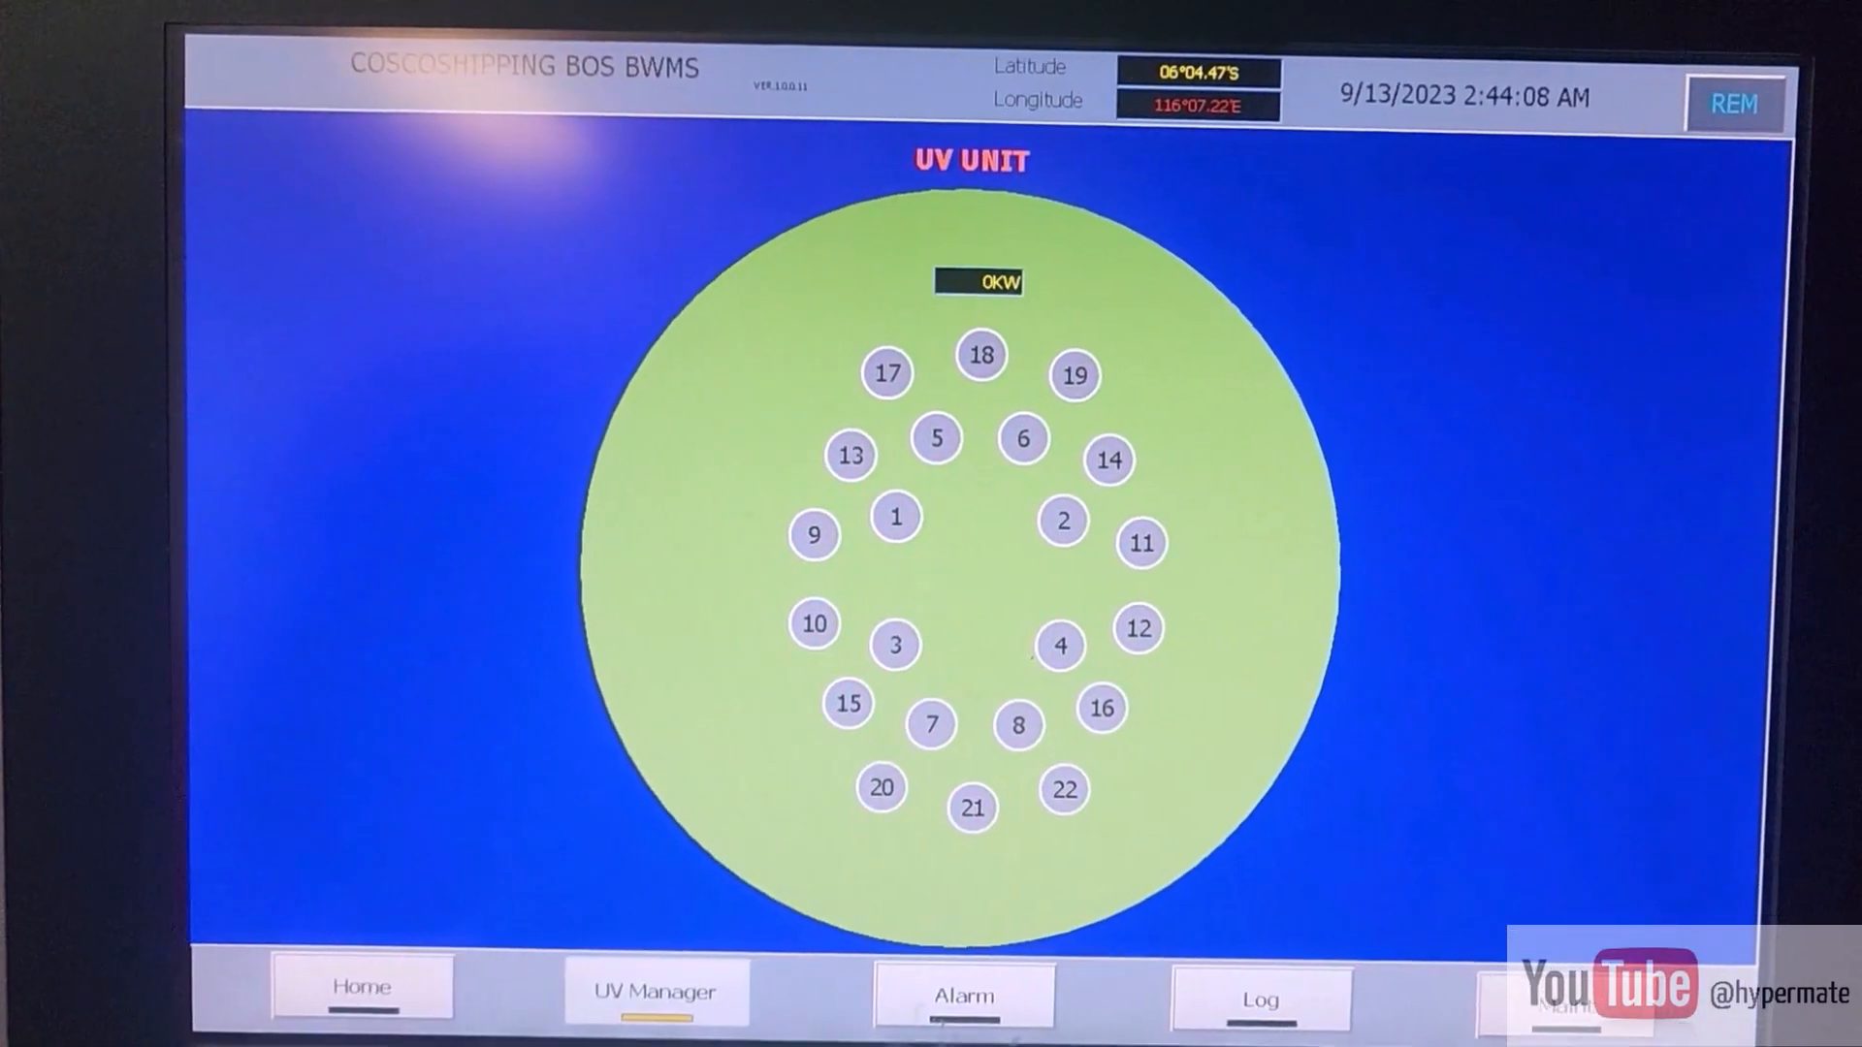
Open UV Manager and wait until all 22 lamps light and power reaches 119 kW.
left_click(362, 989)
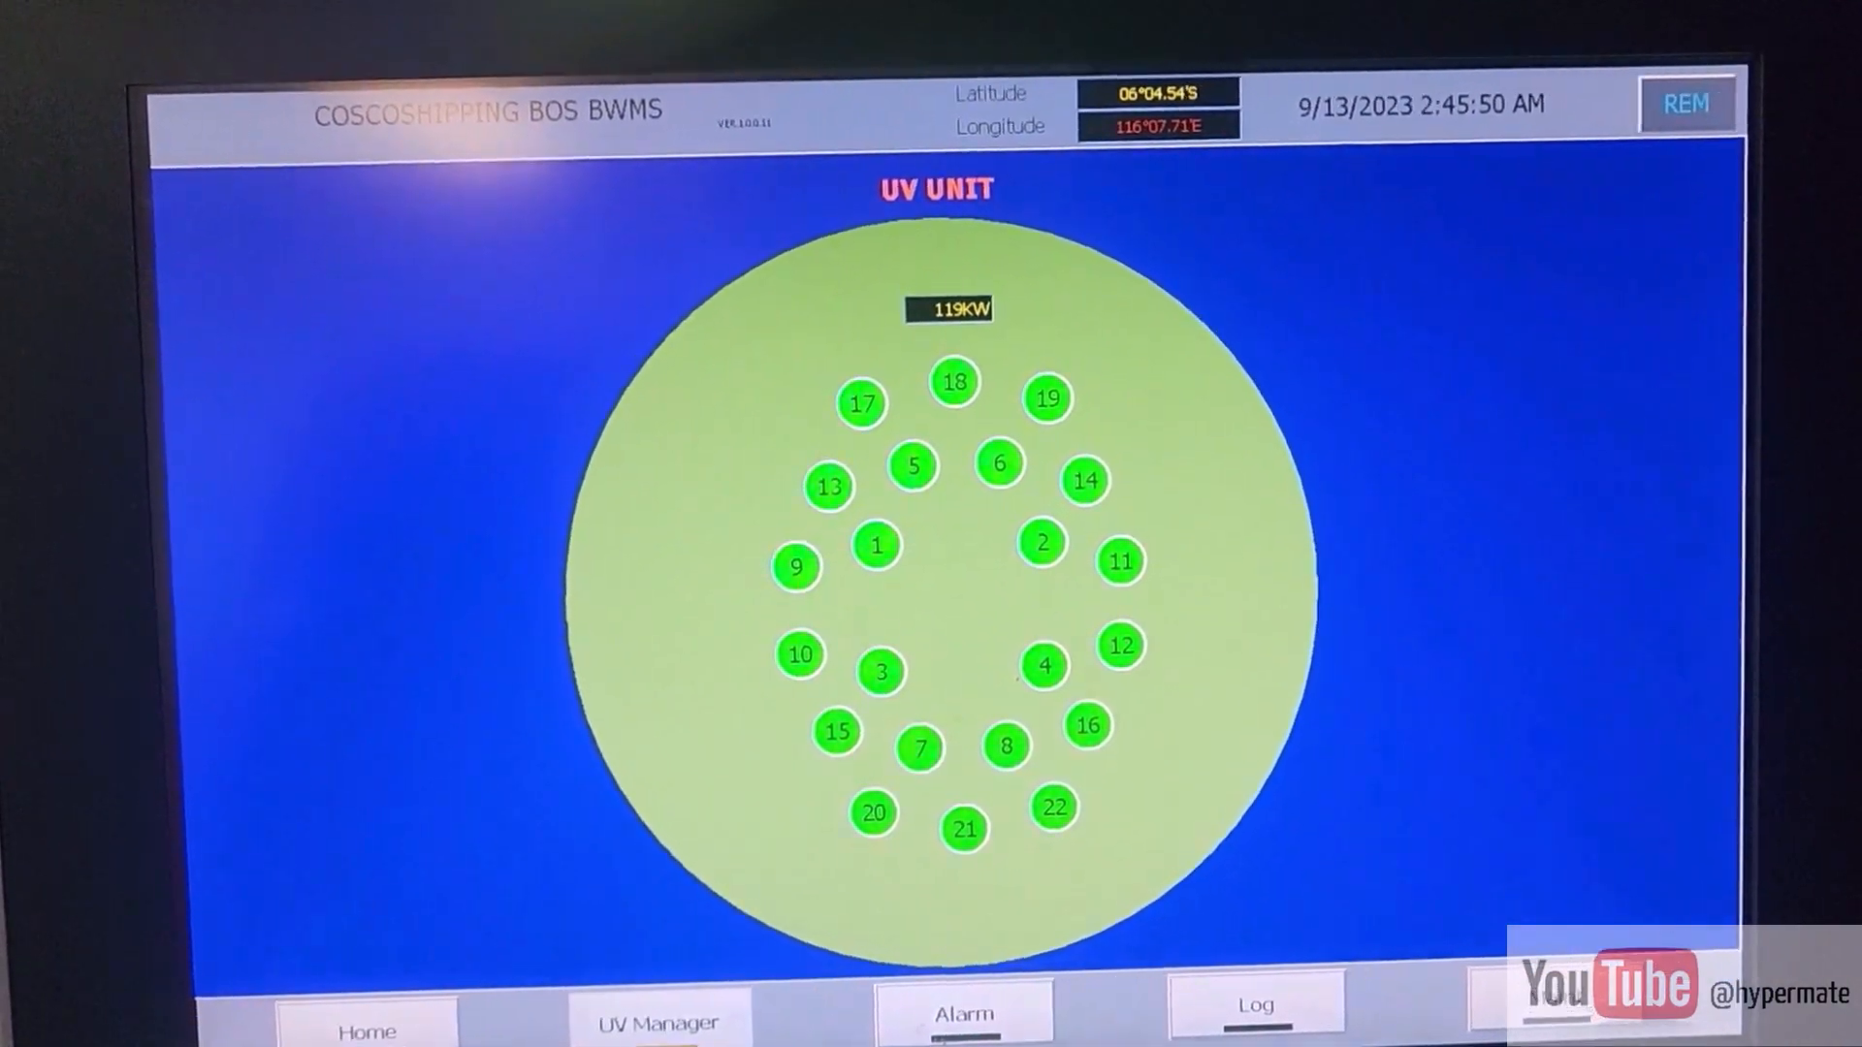
left_click(369, 1028)
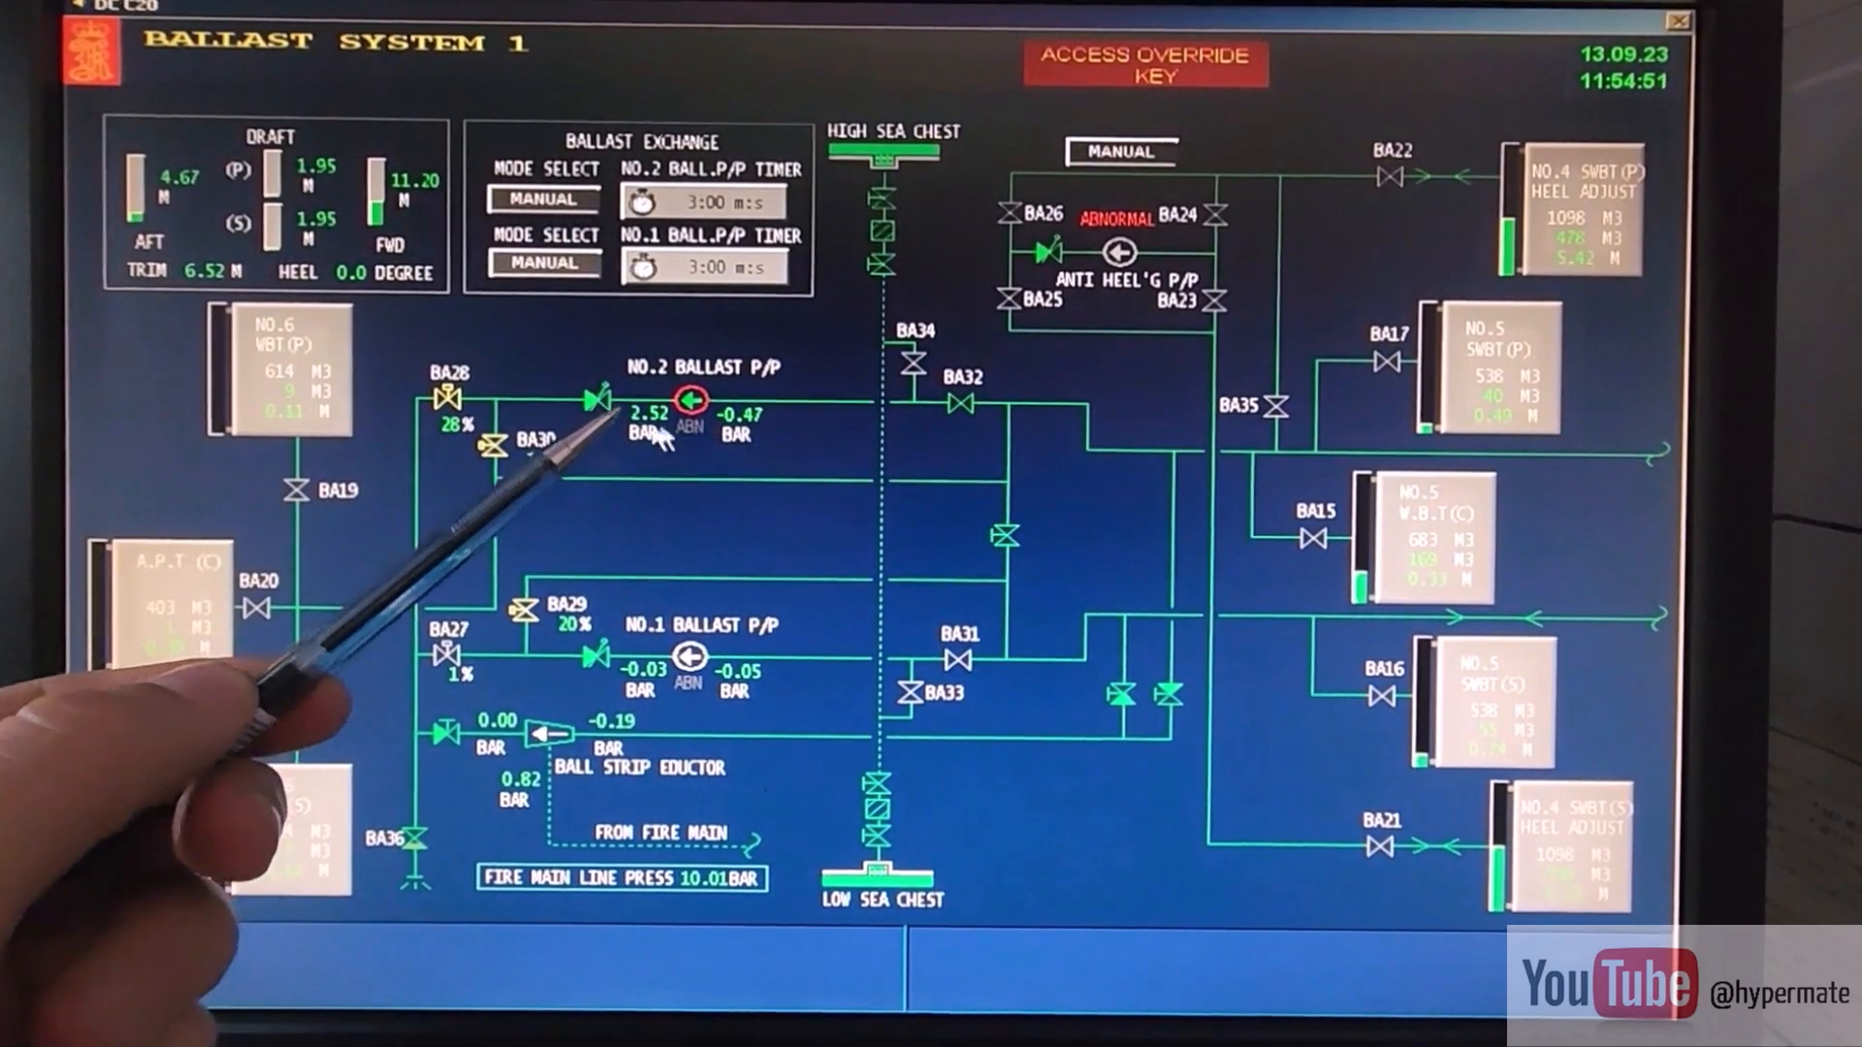
Open the 5228V setpoint window for port overboard valve BA28.
left_click(448, 392)
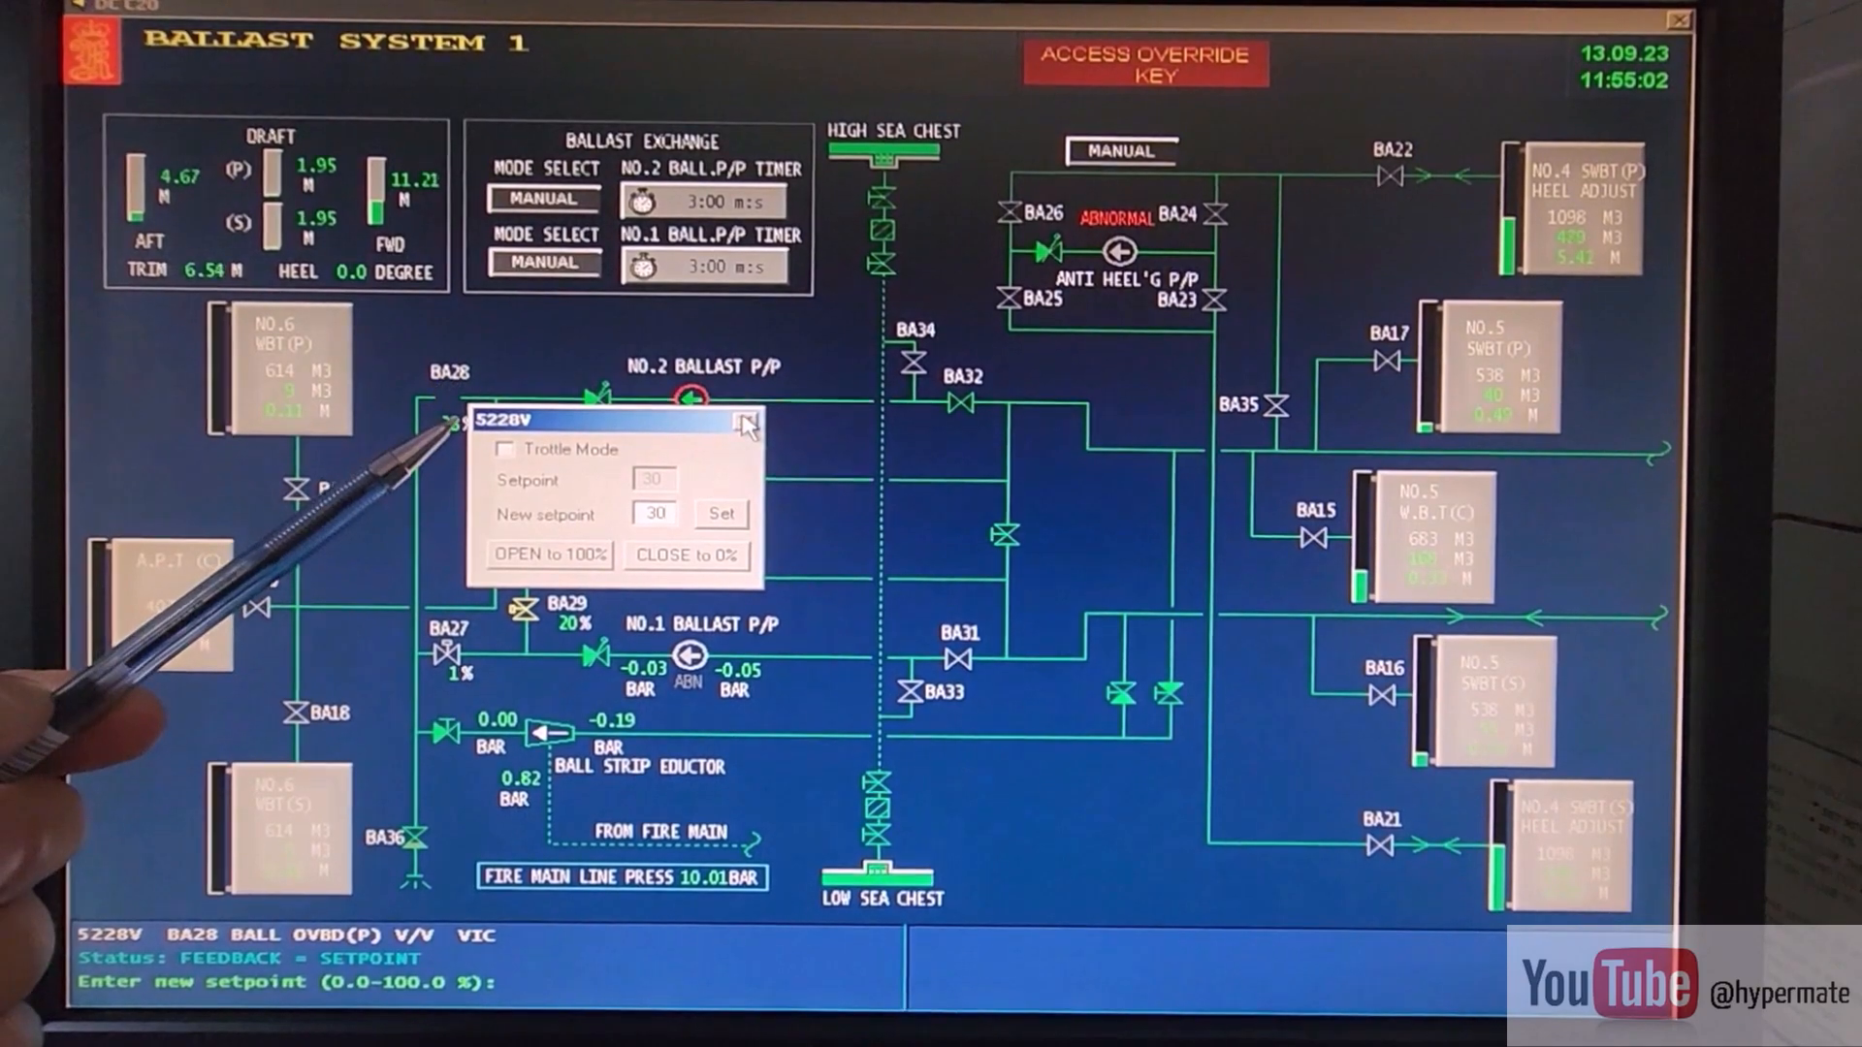
Reopen the BA28 setpoint window and apply a new setpoint of 30%.
left_click(745, 422)
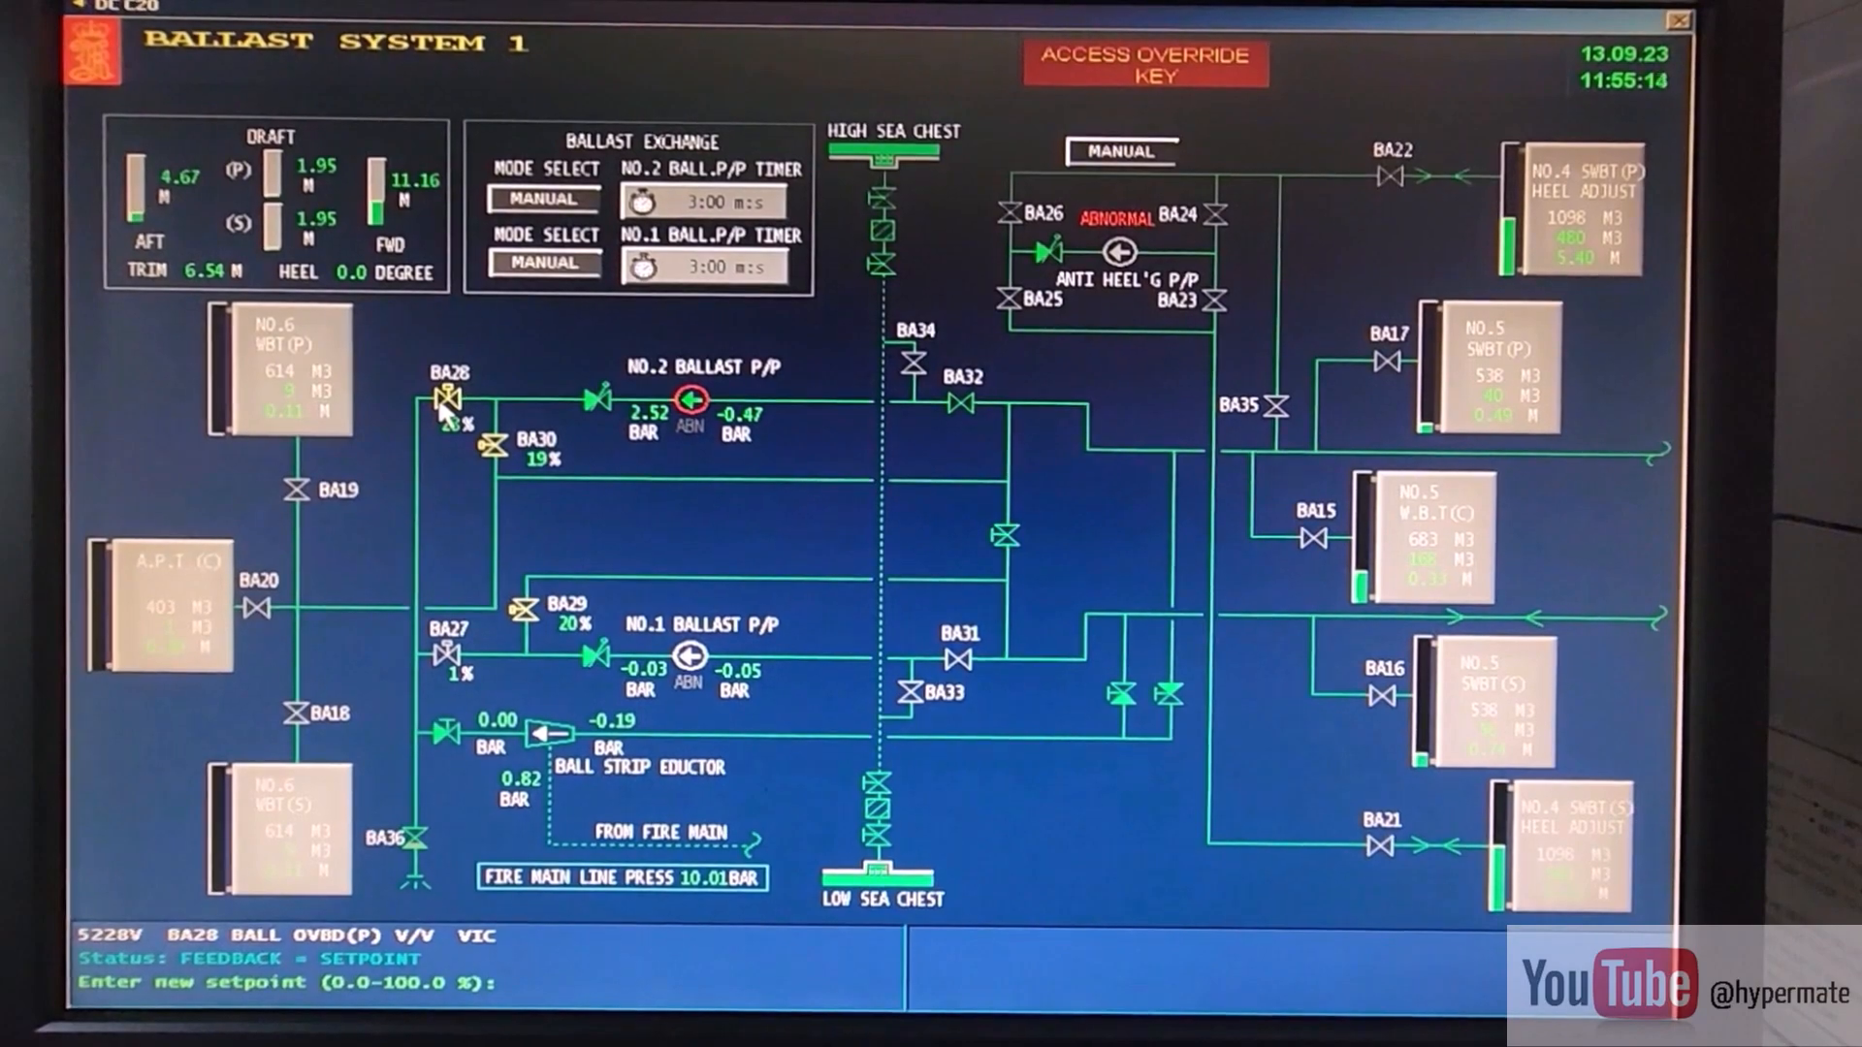
left_click(449, 396)
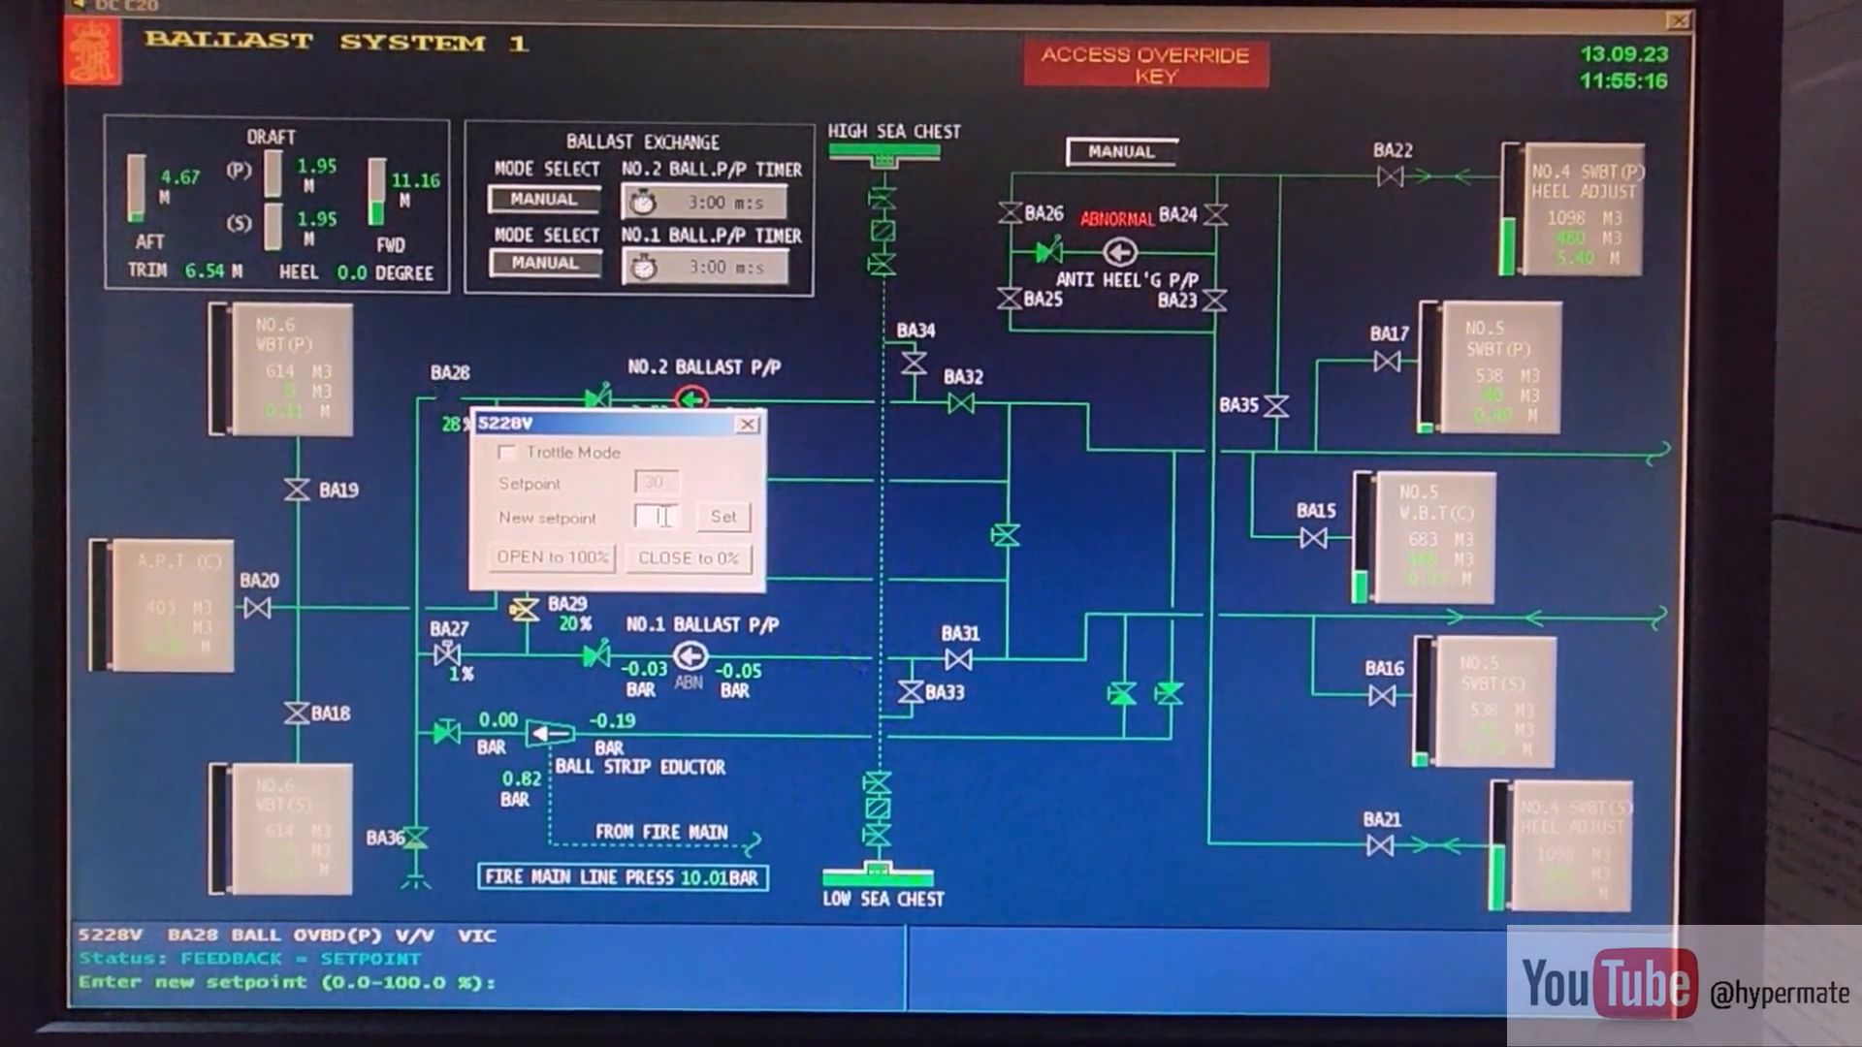
type("20")
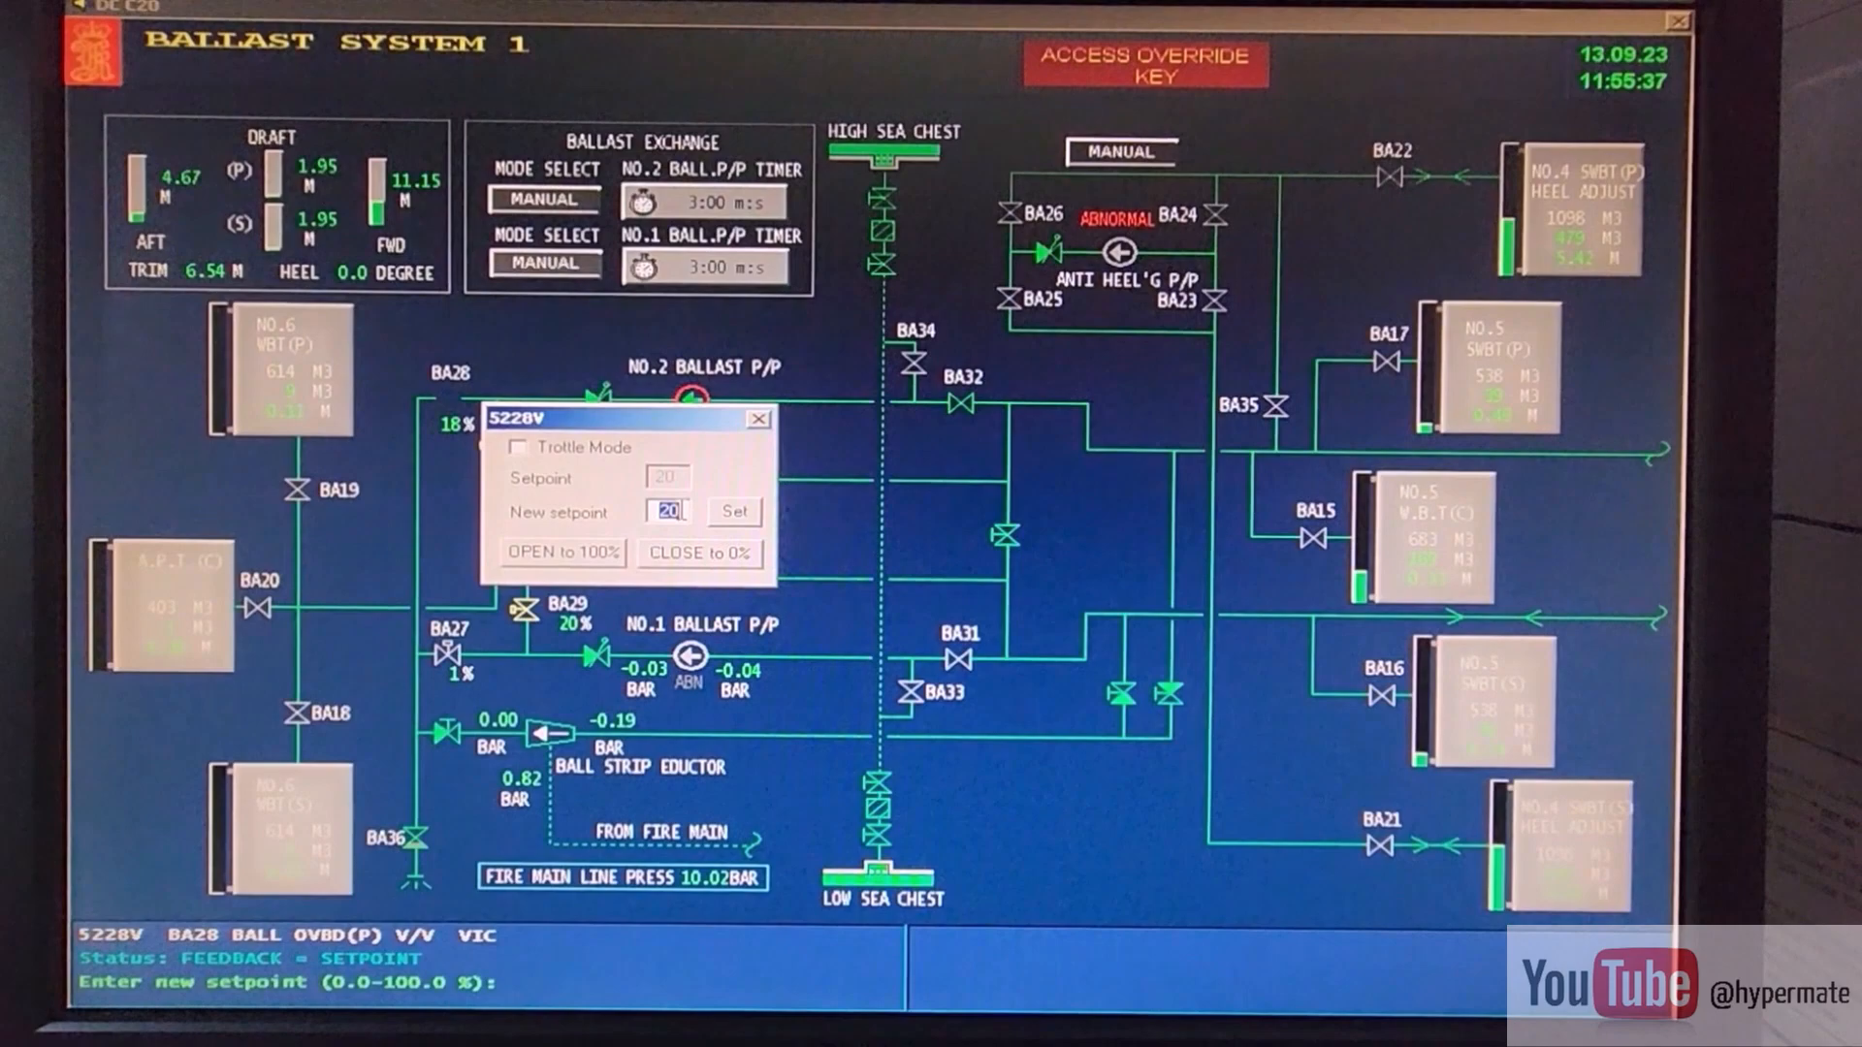
type("30")
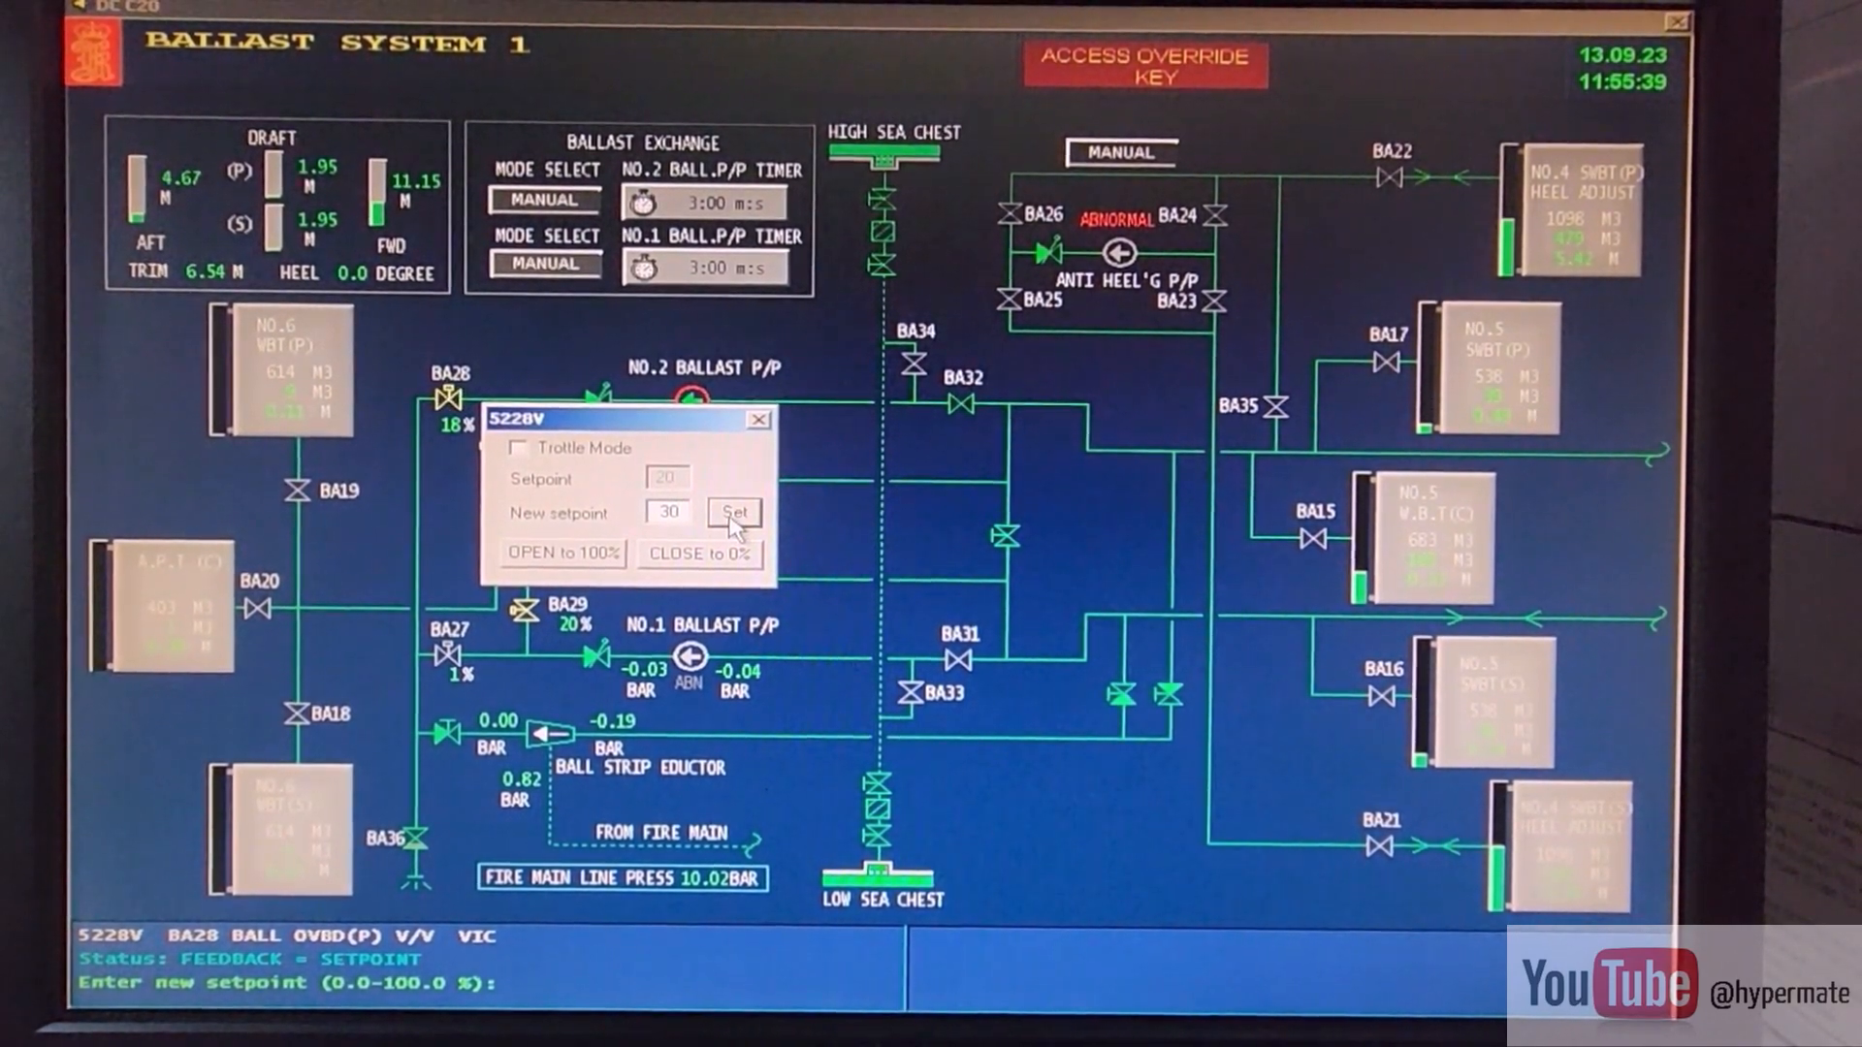
left_click(733, 513)
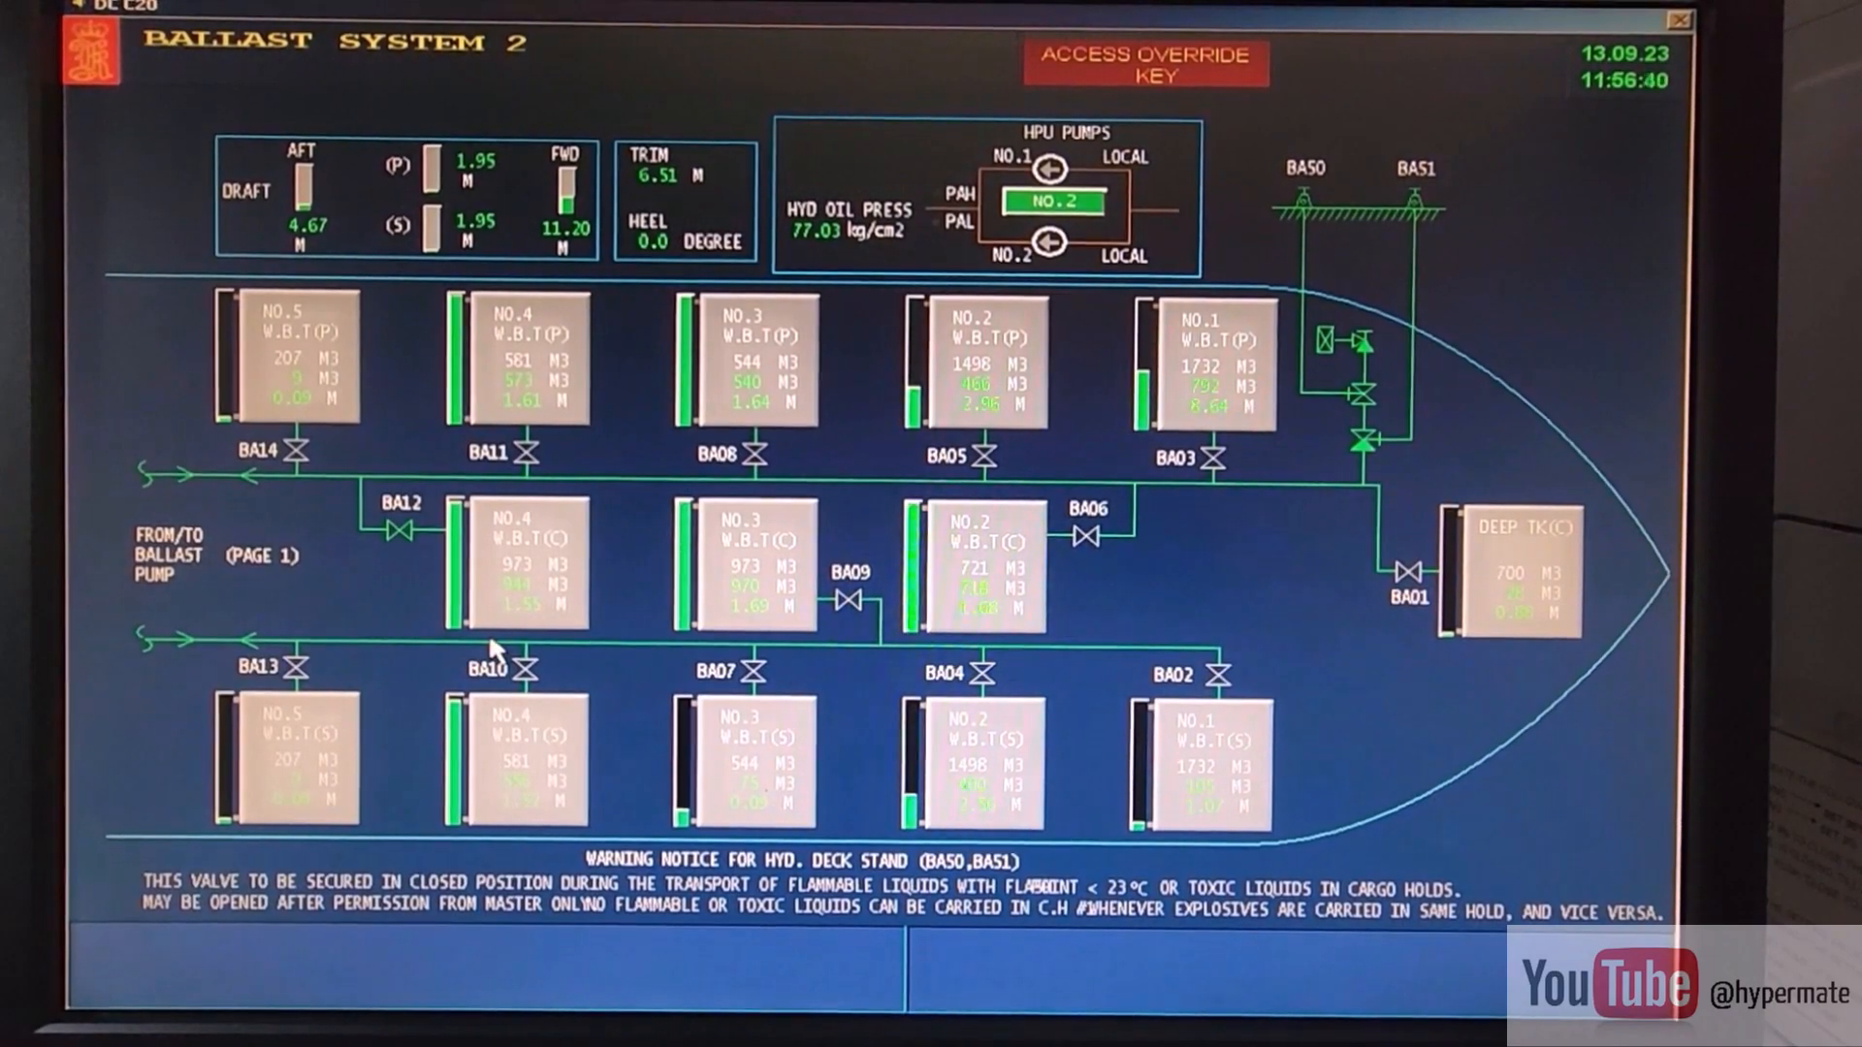
mouse_move(565, 667)
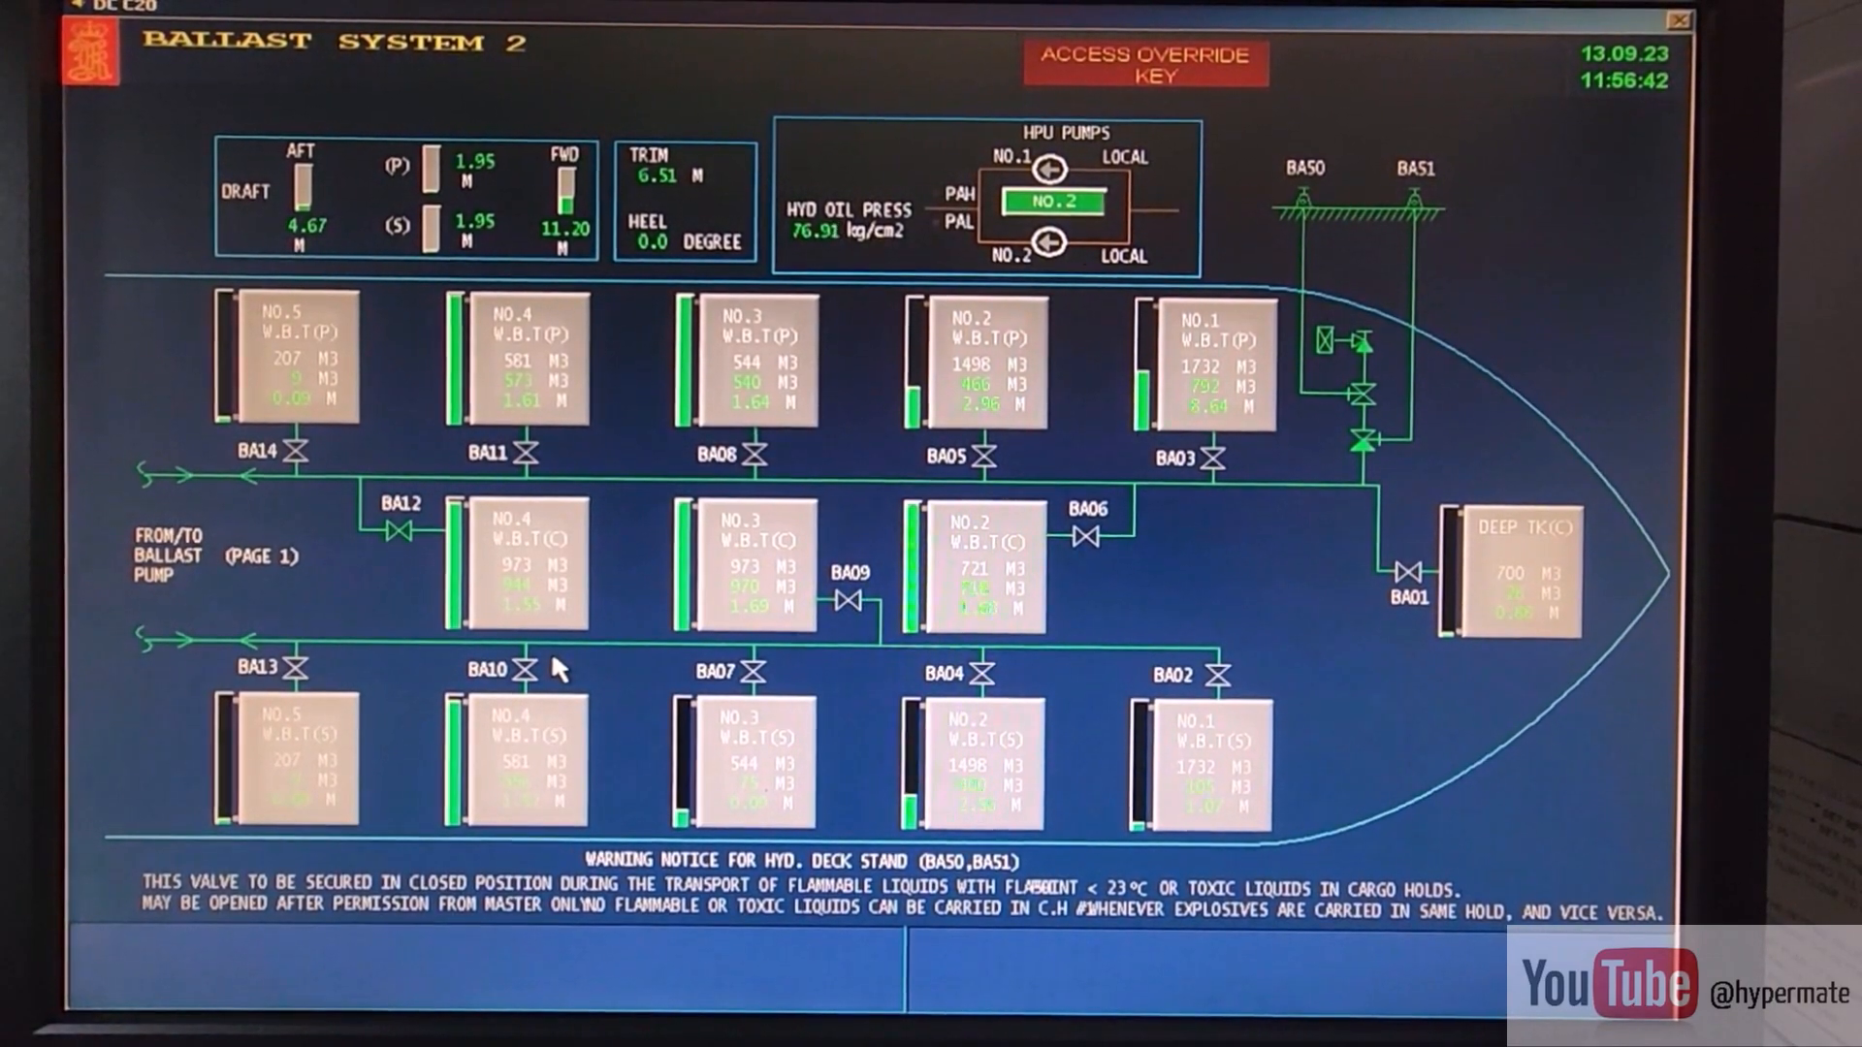
mouse_move(867, 538)
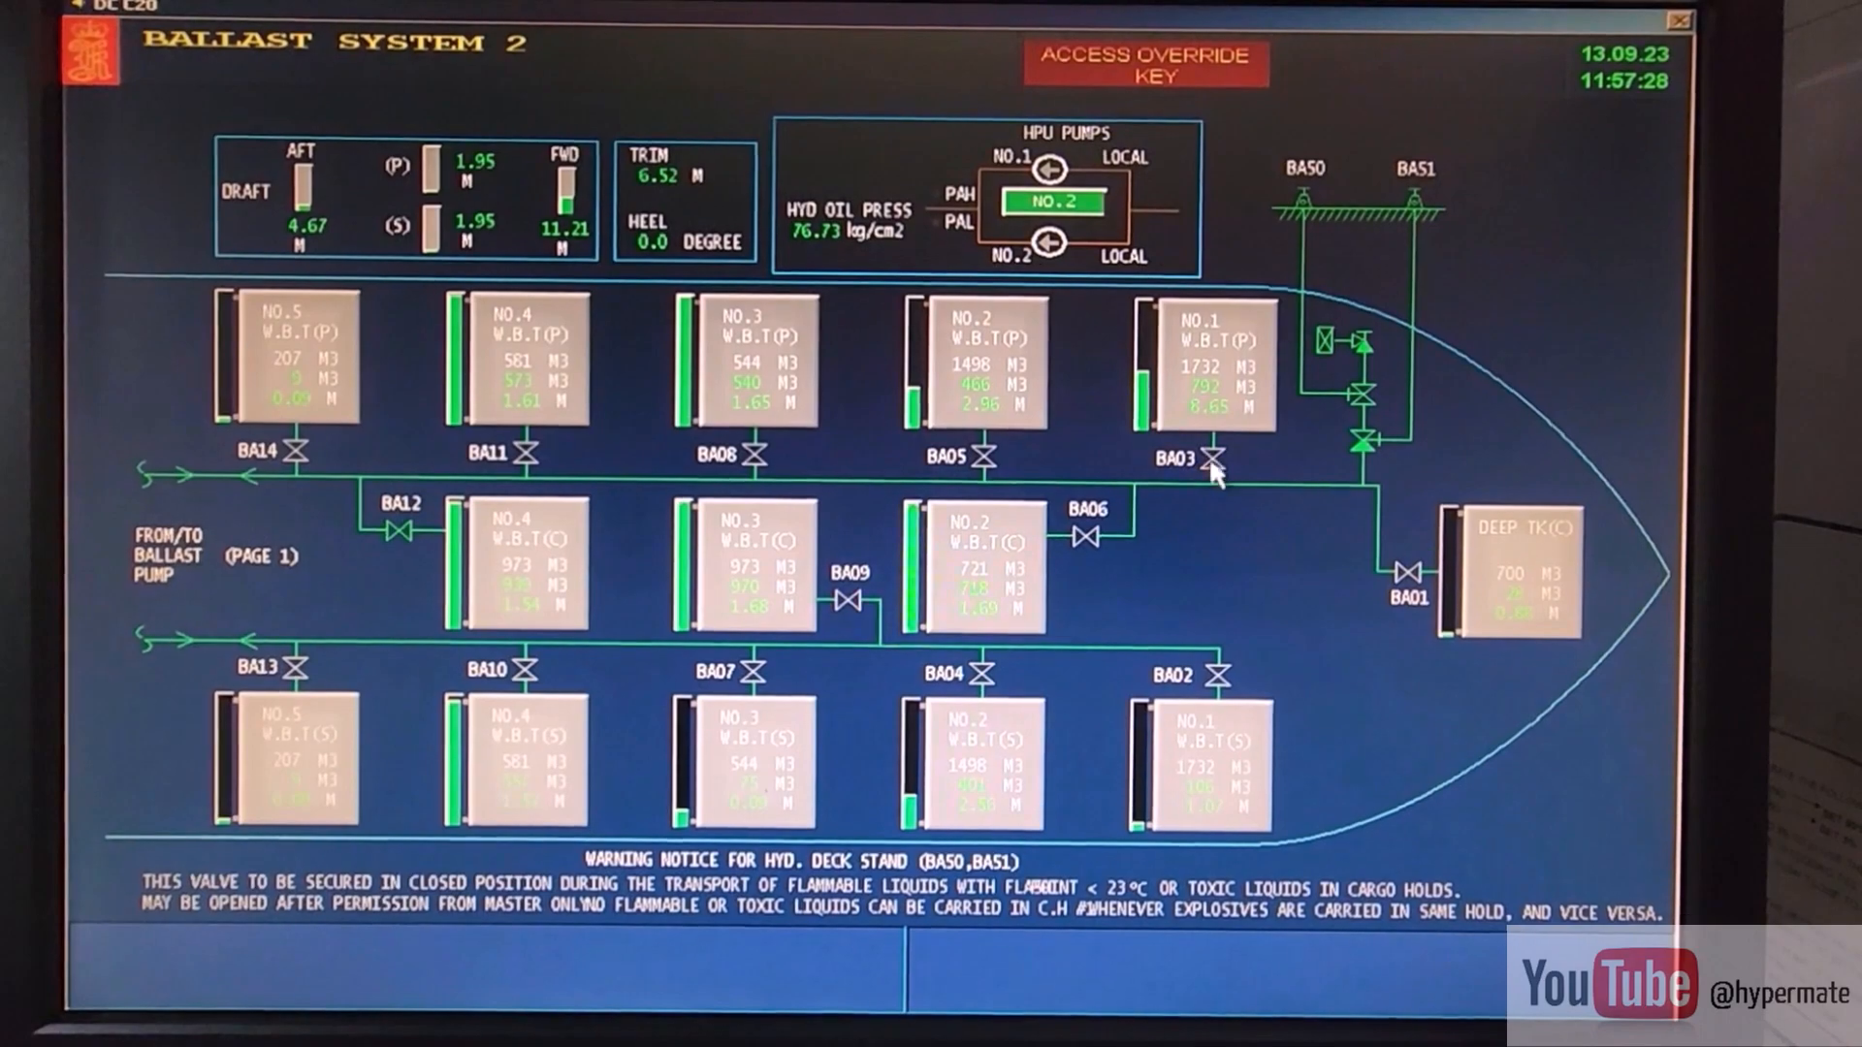
mouse_move(83, 511)
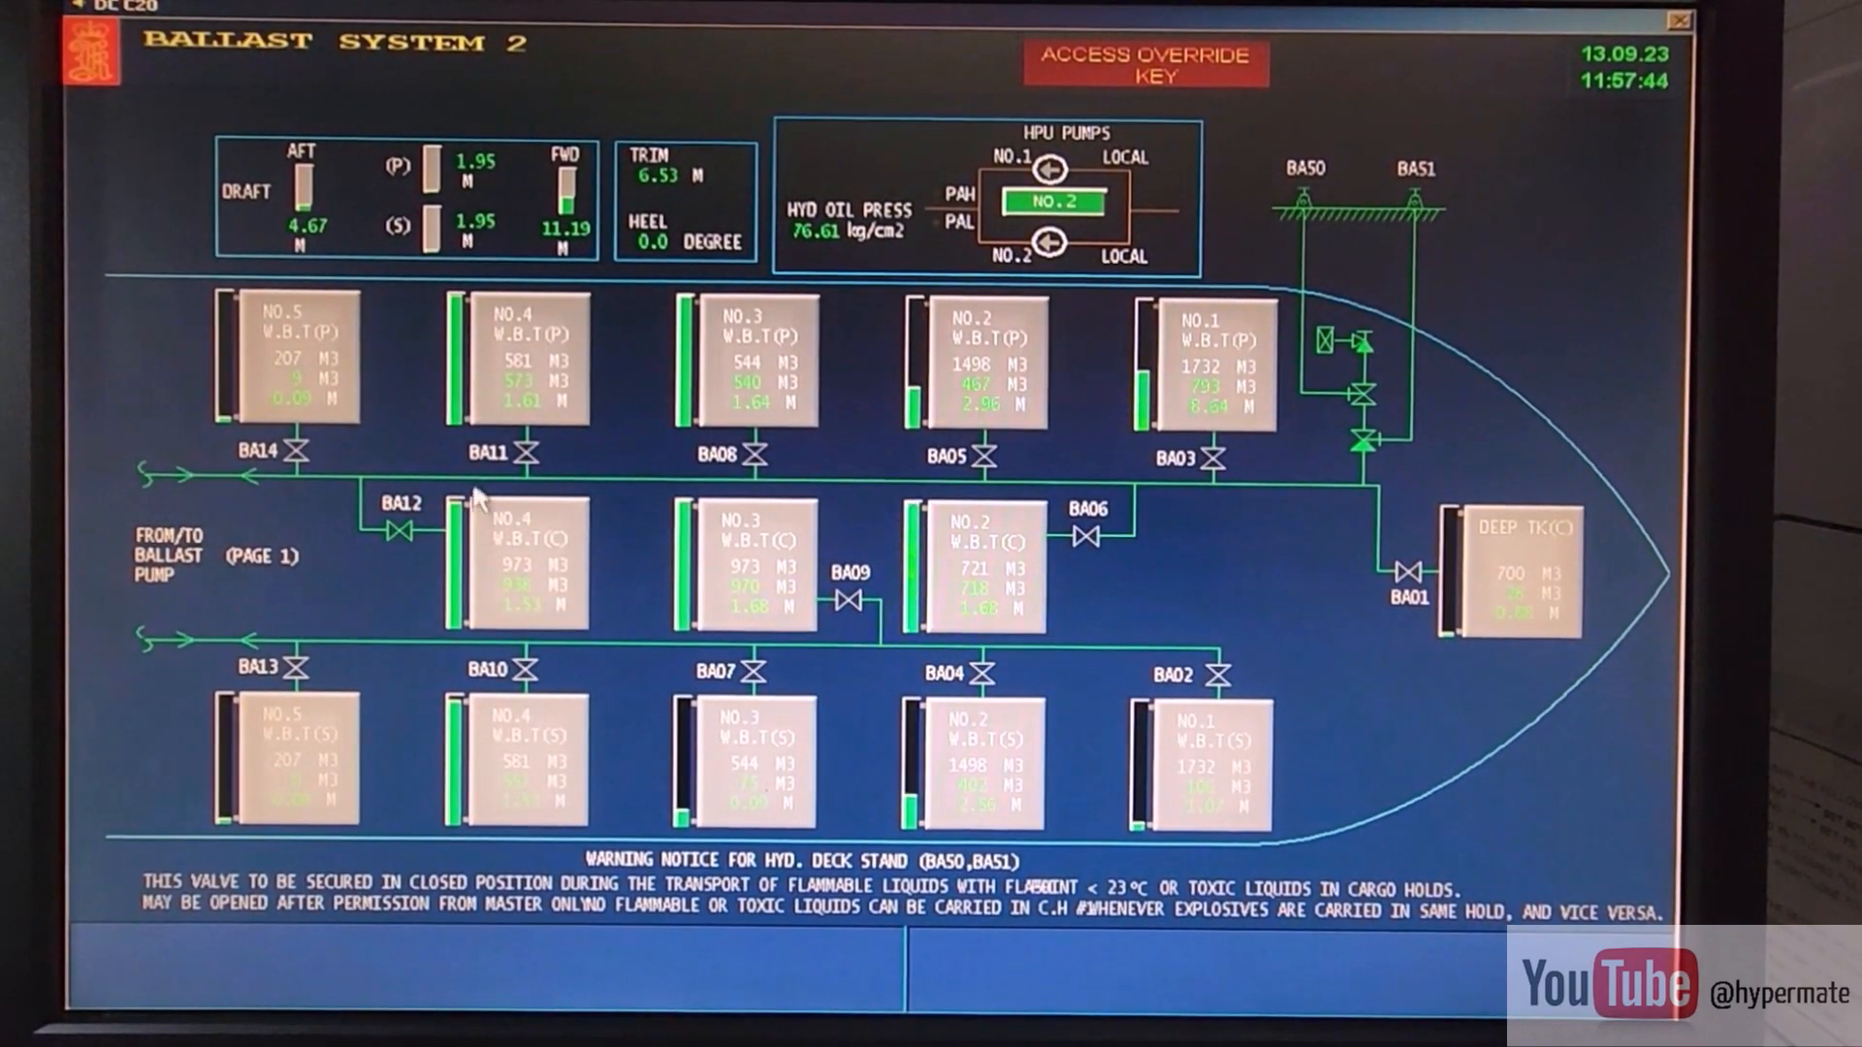
mouse_move(529, 419)
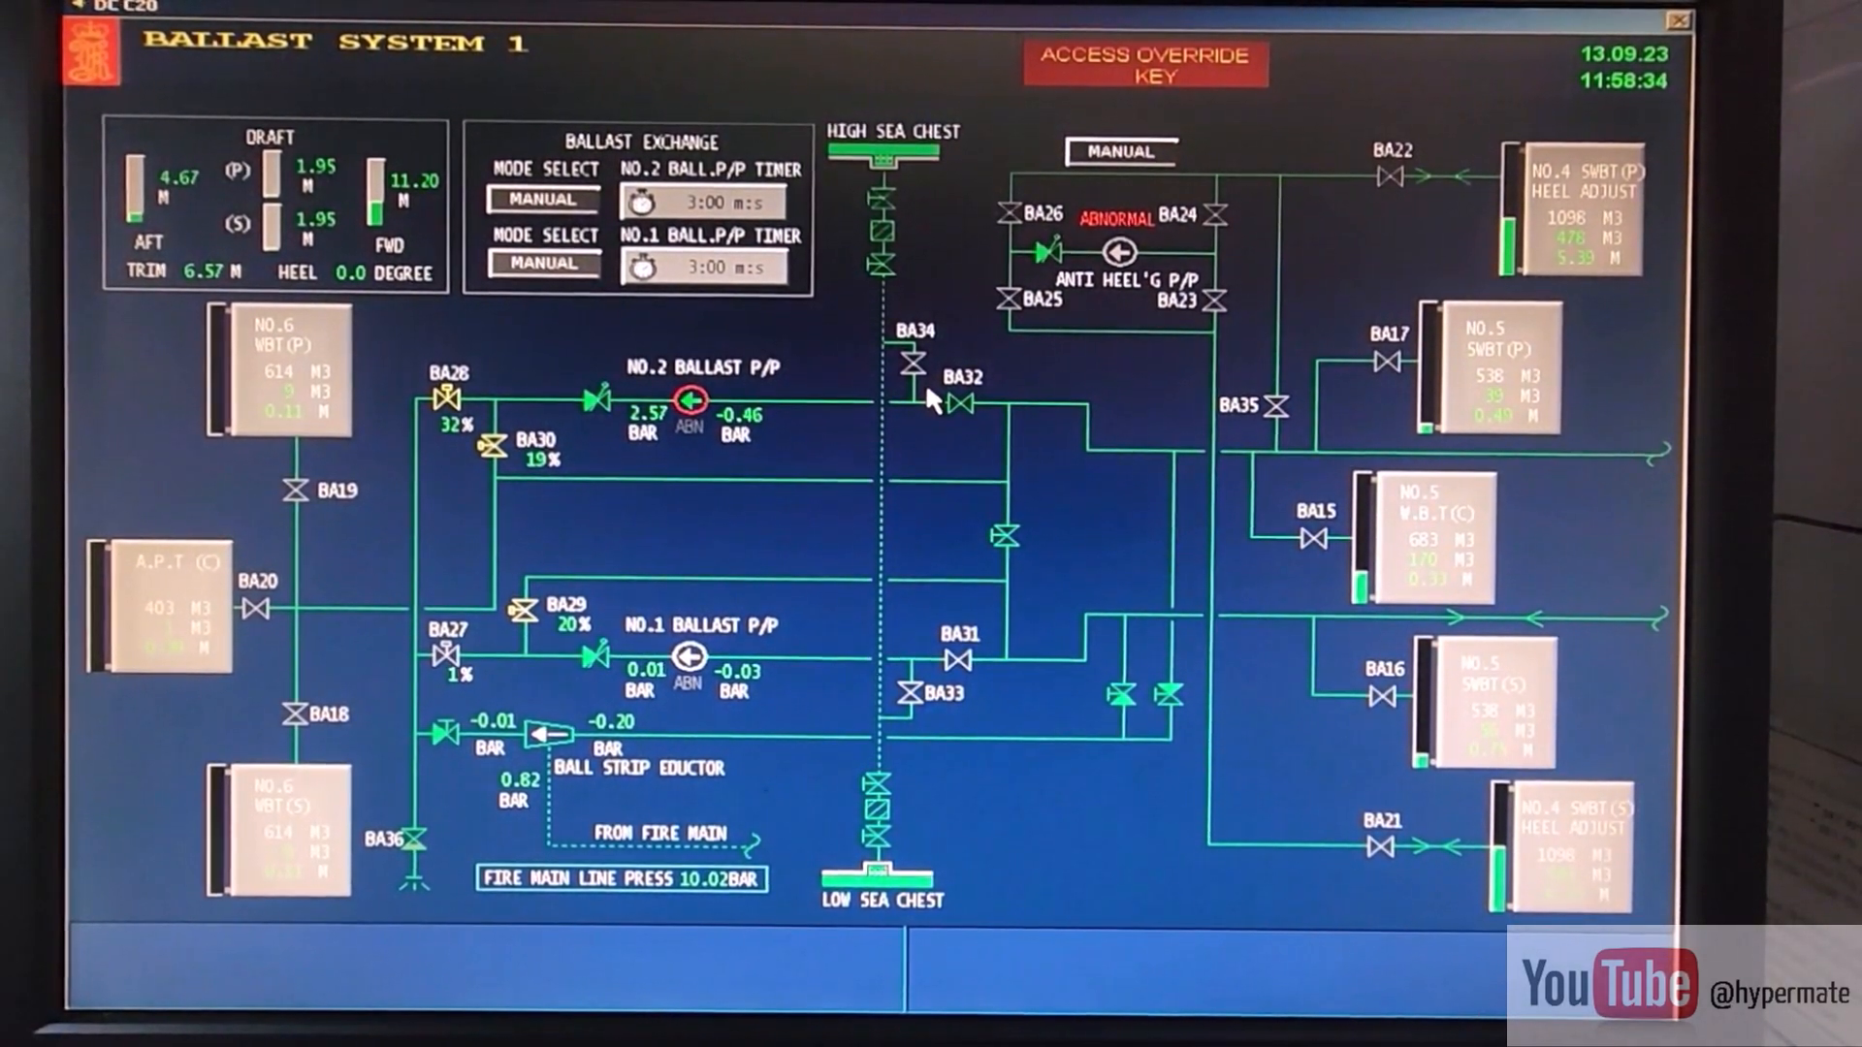
mouse_move(932, 473)
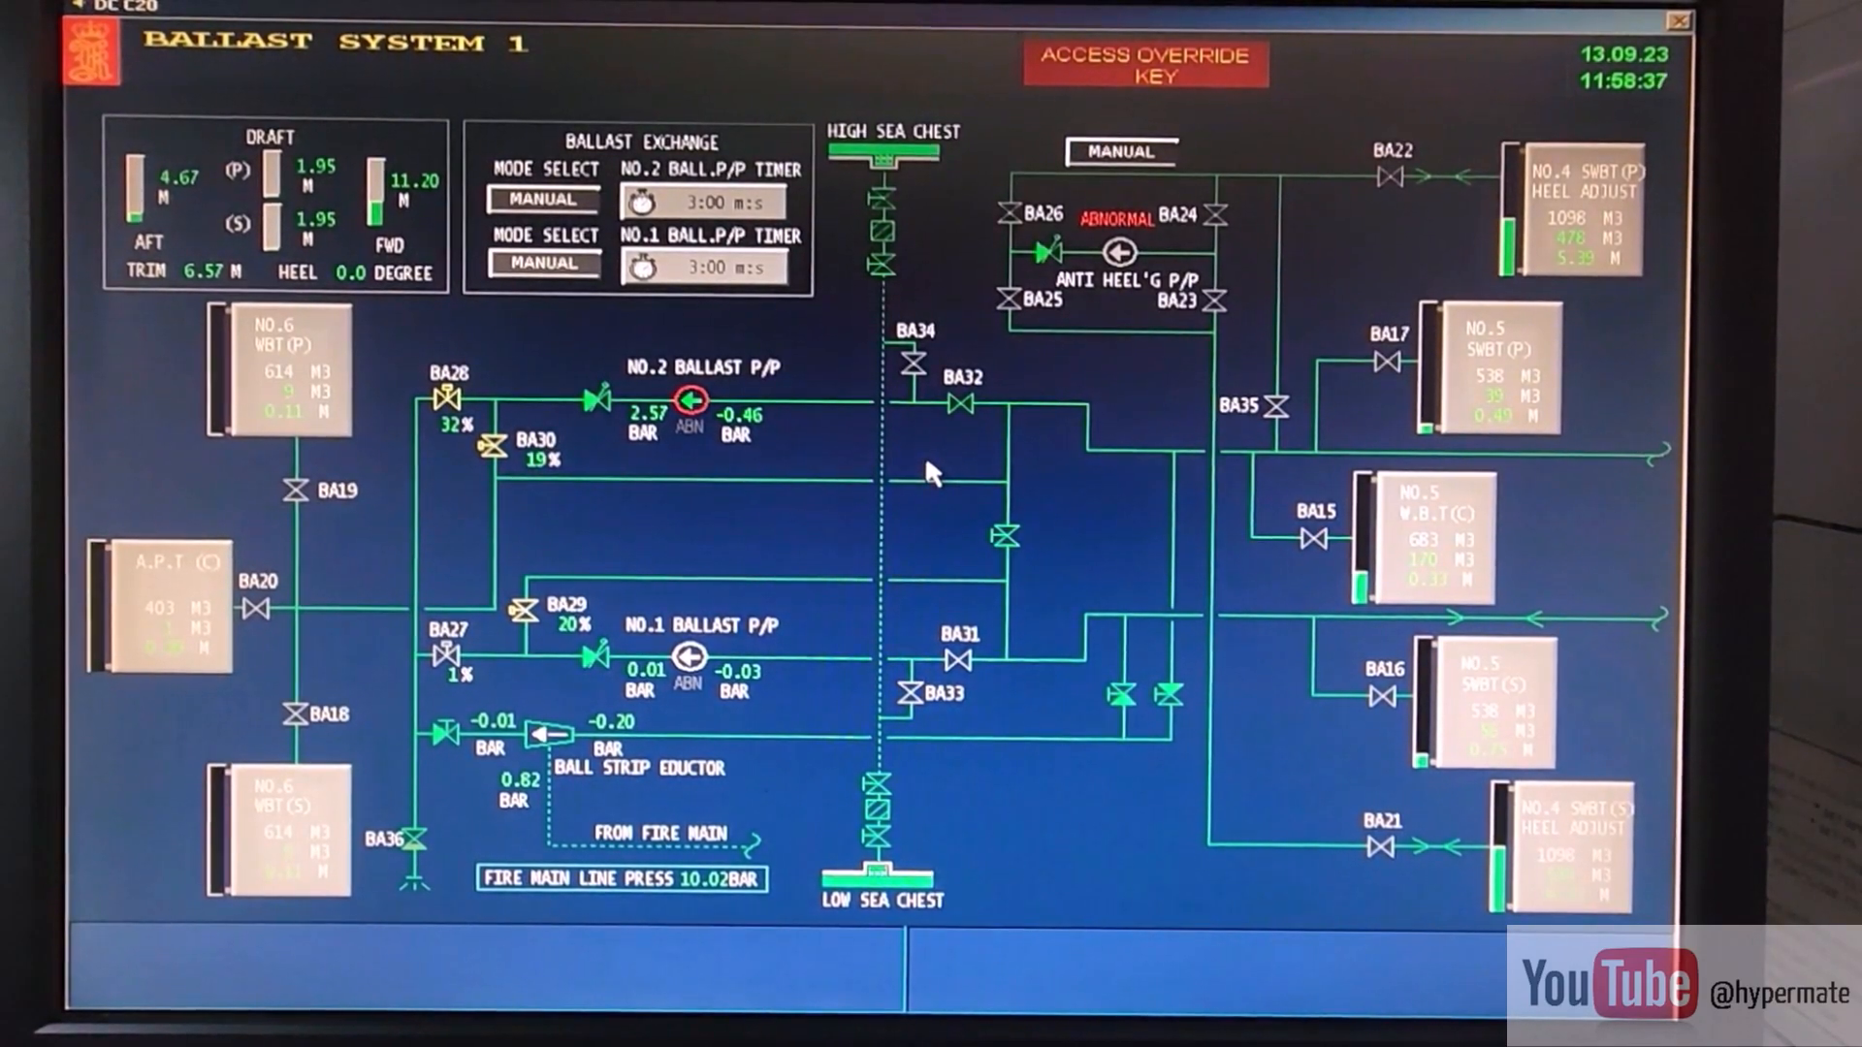
mouse_move(1134, 386)
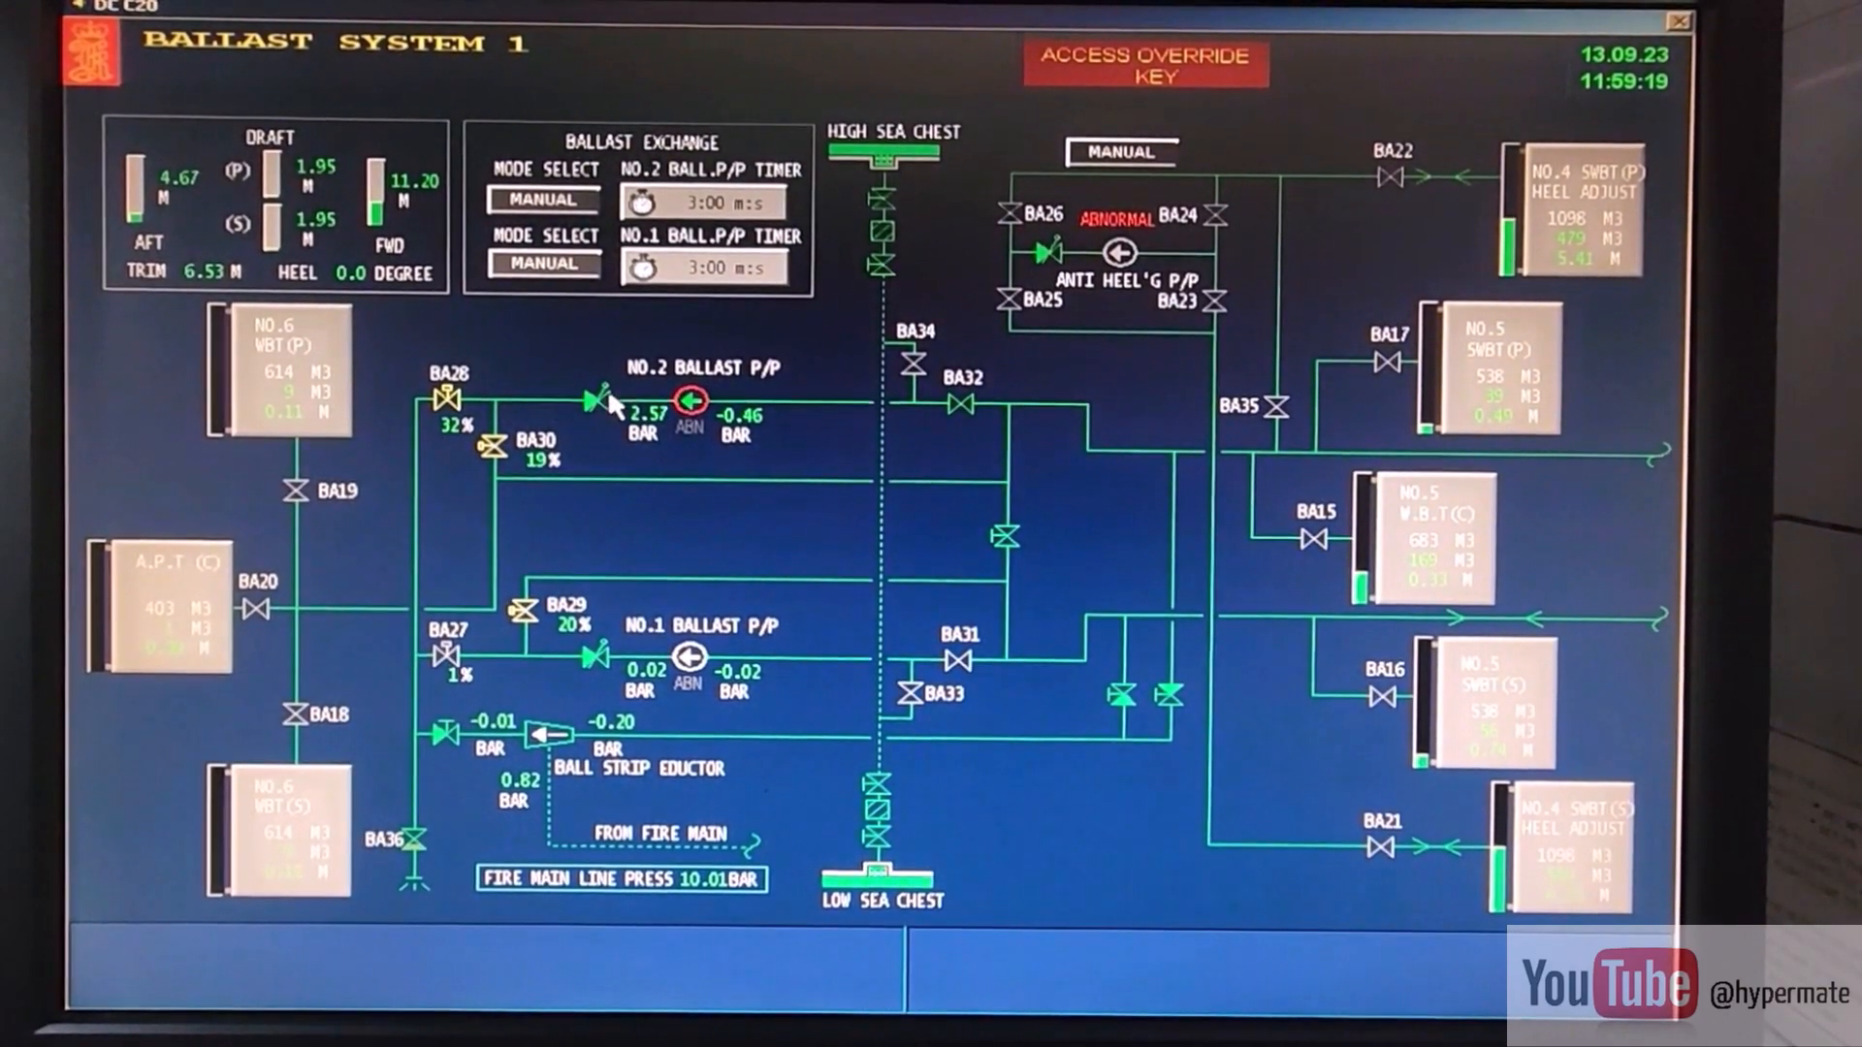
mouse_move(890, 314)
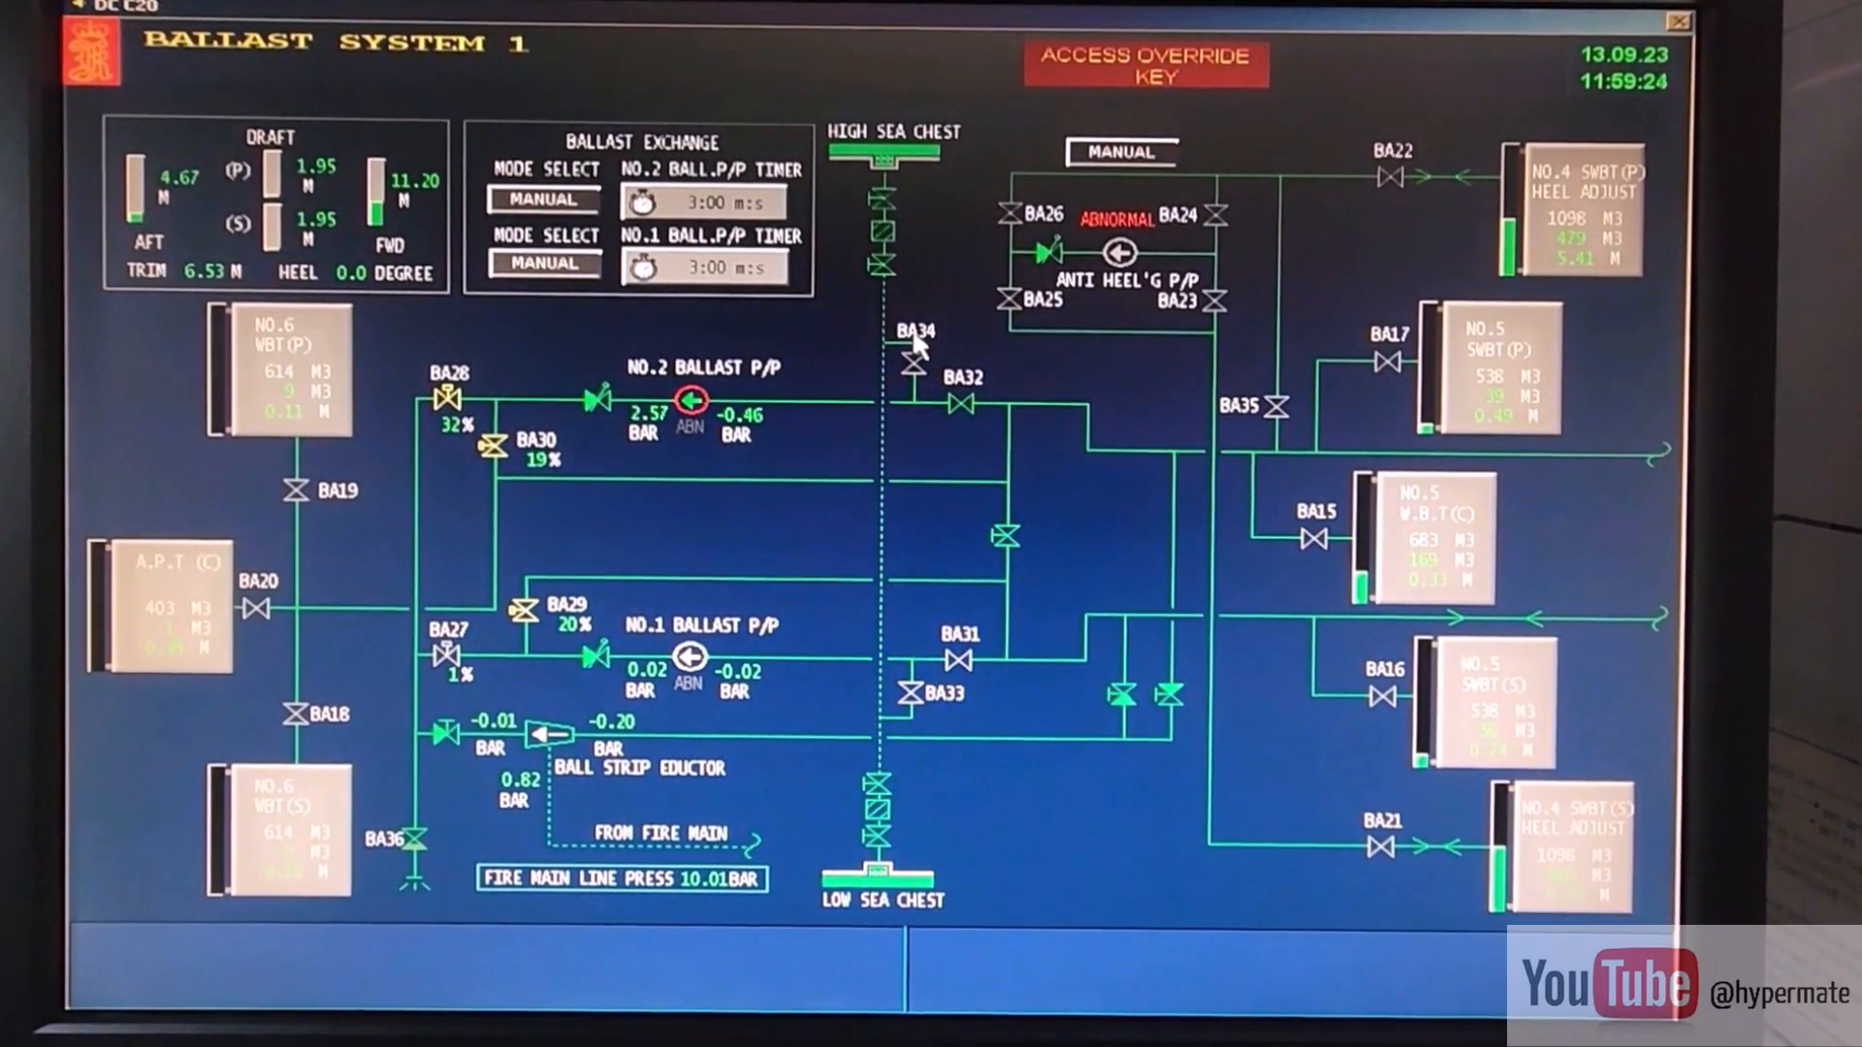
mouse_move(814, 422)
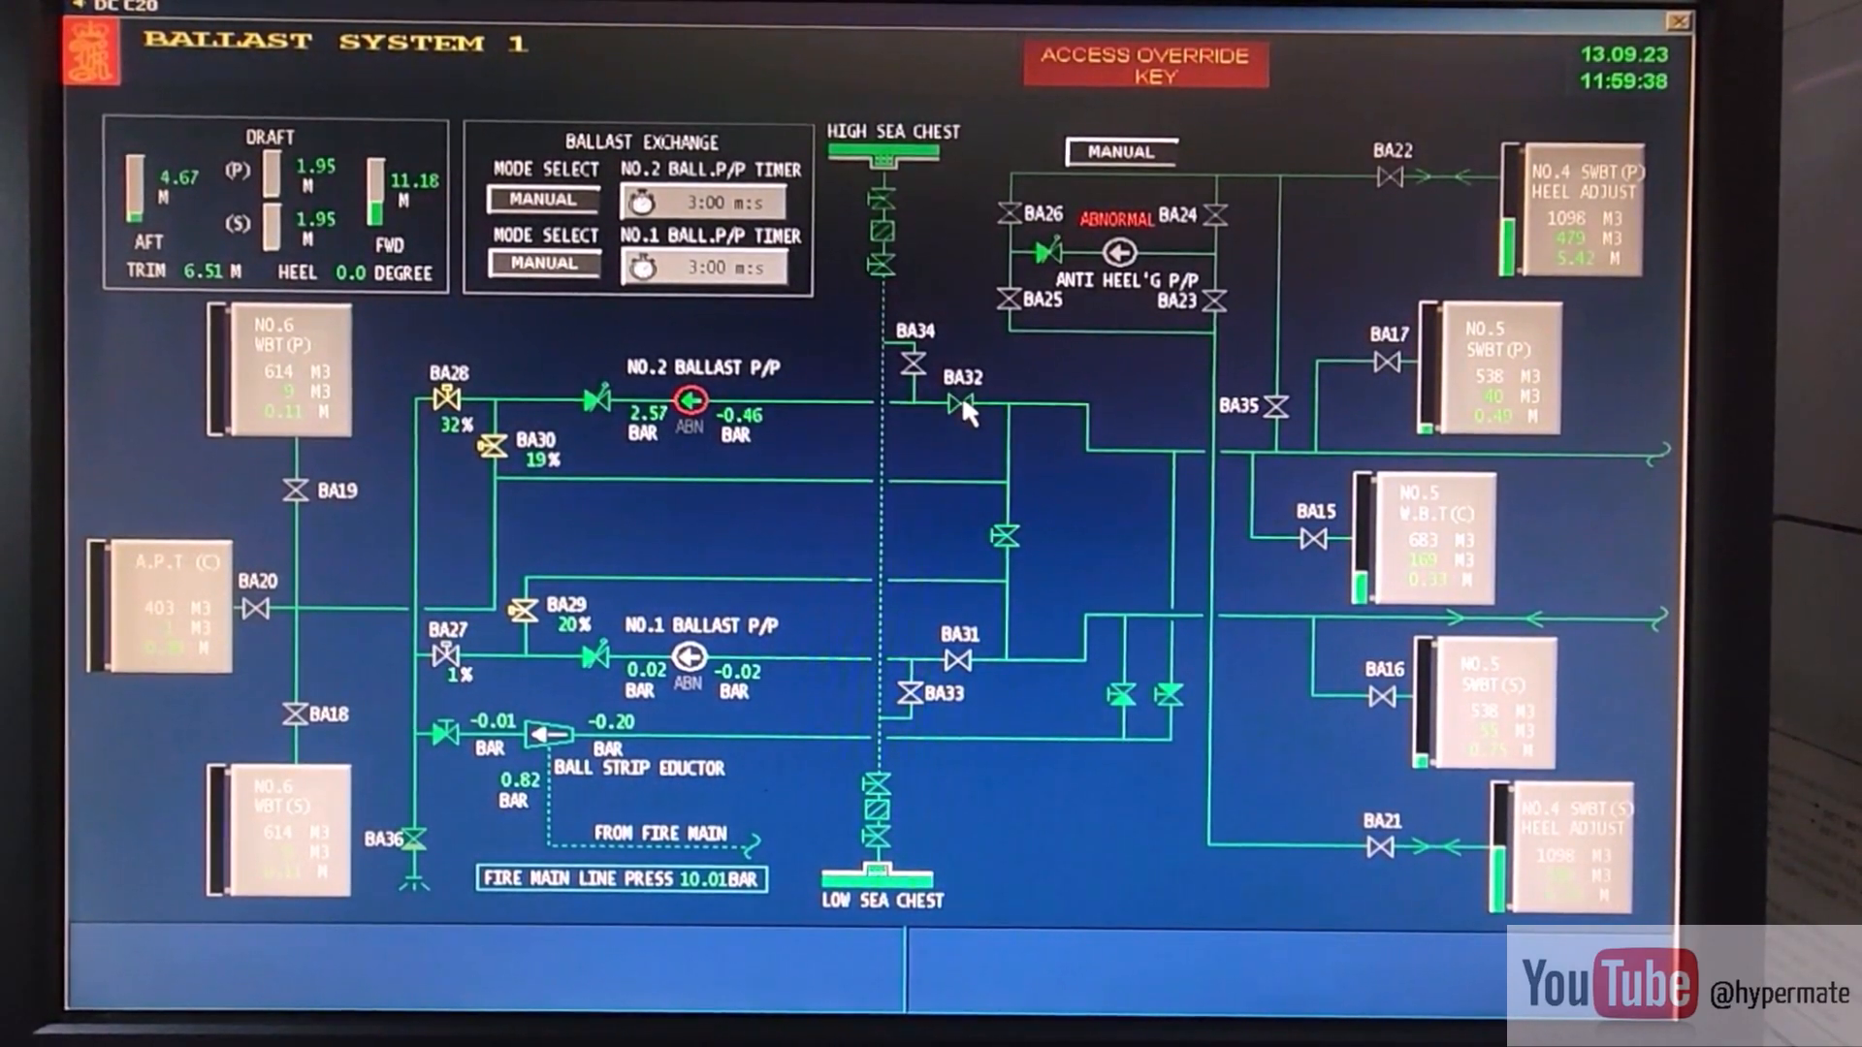
mouse_move(1090, 455)
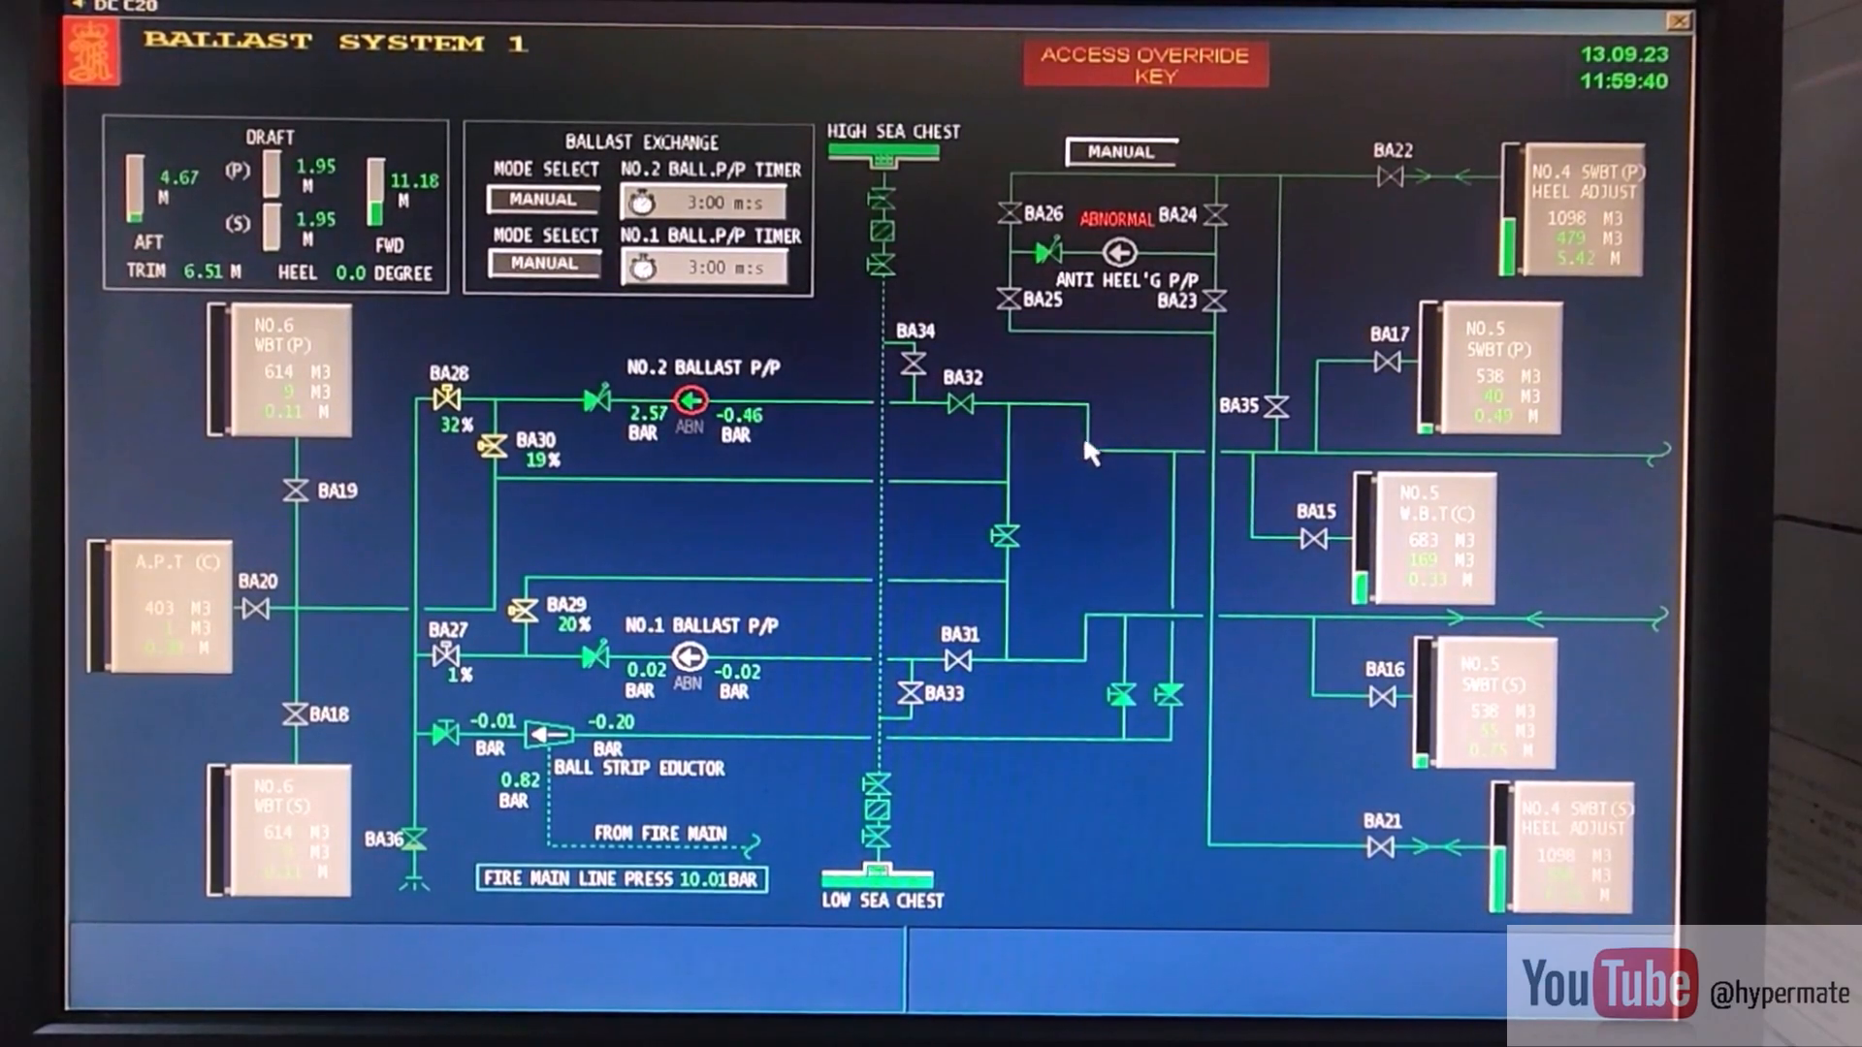
mouse_move(857, 416)
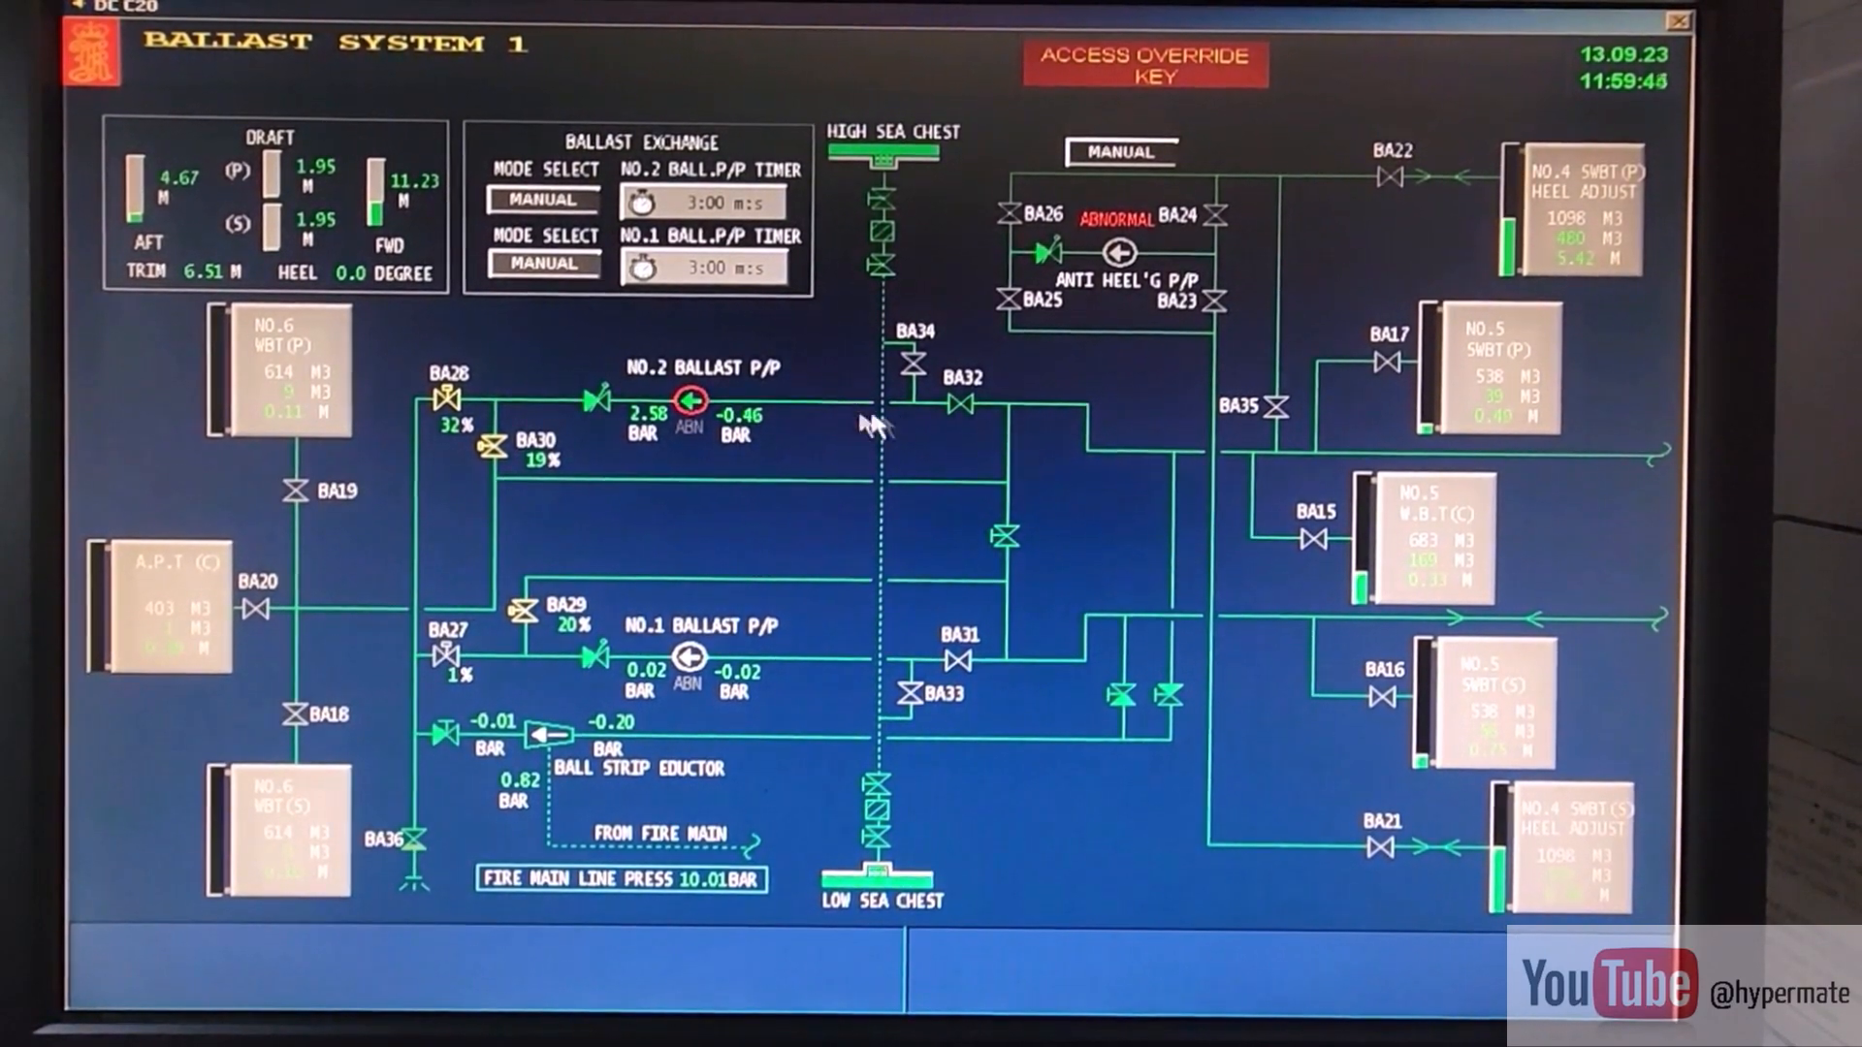
mouse_move(888, 422)
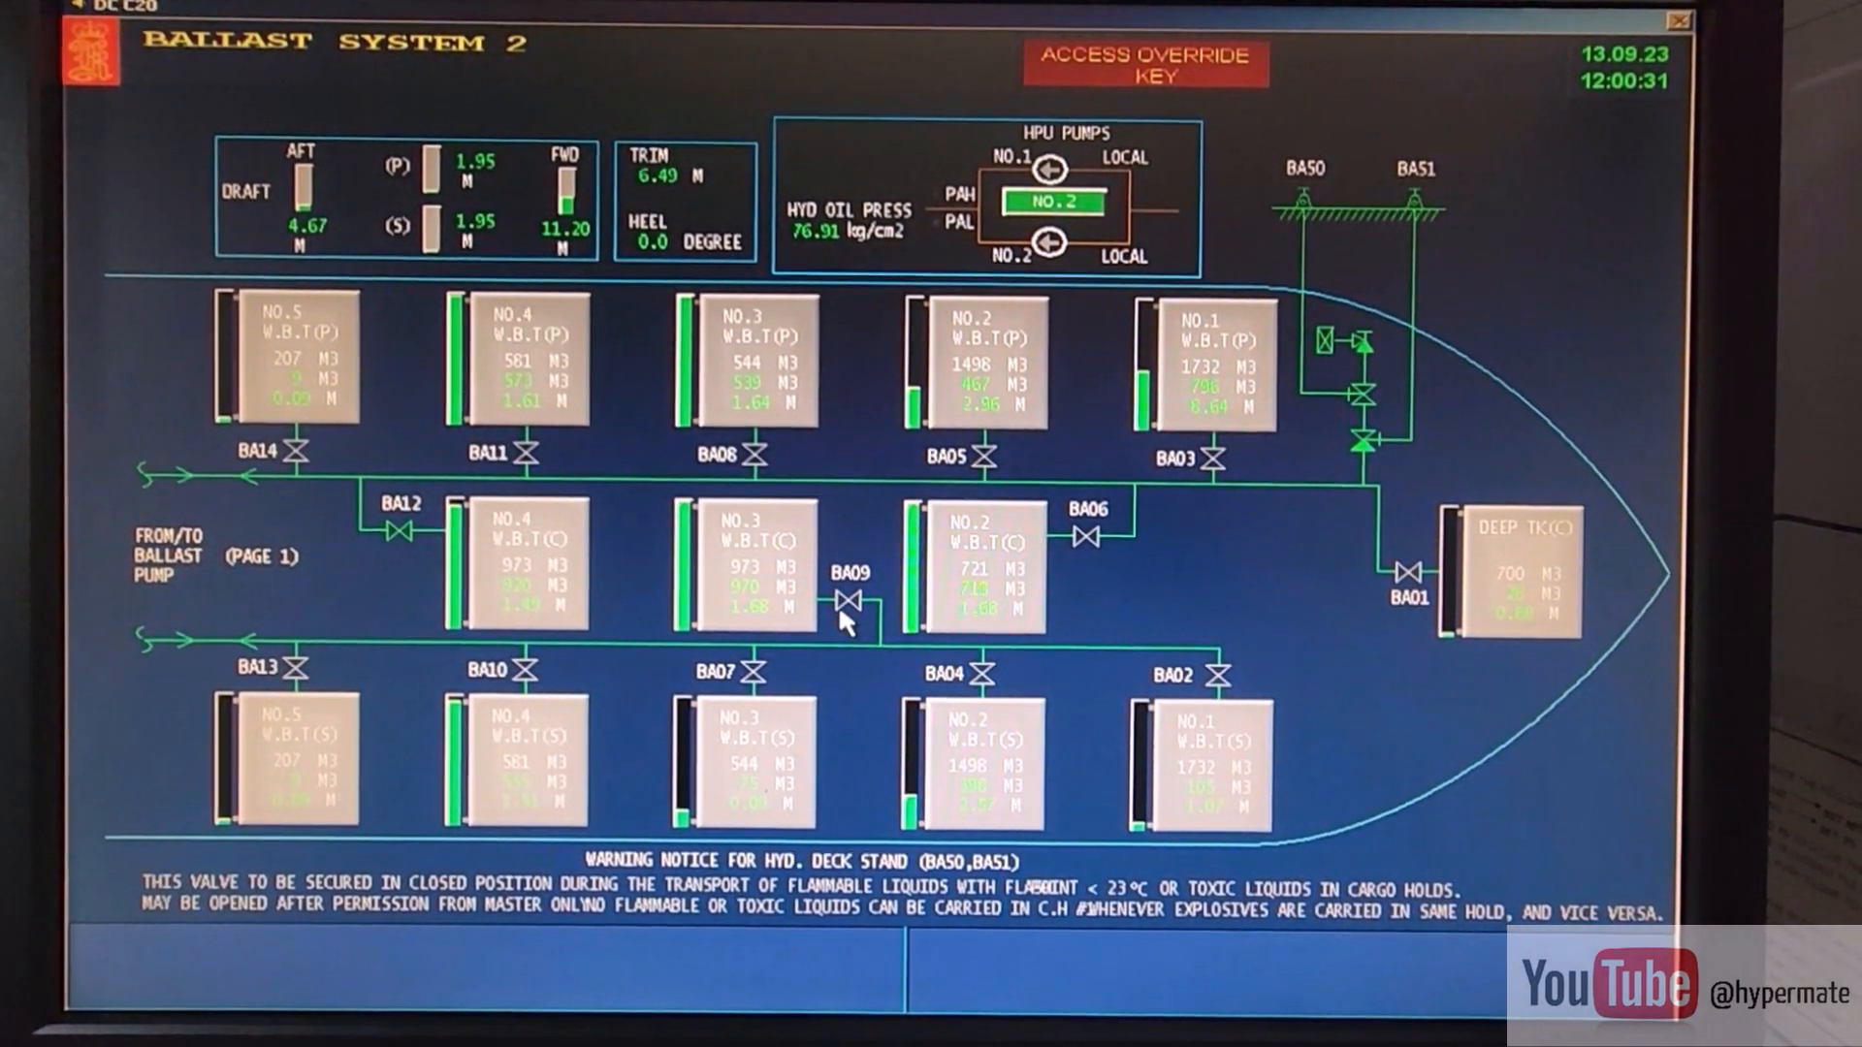
mouse_move(859, 528)
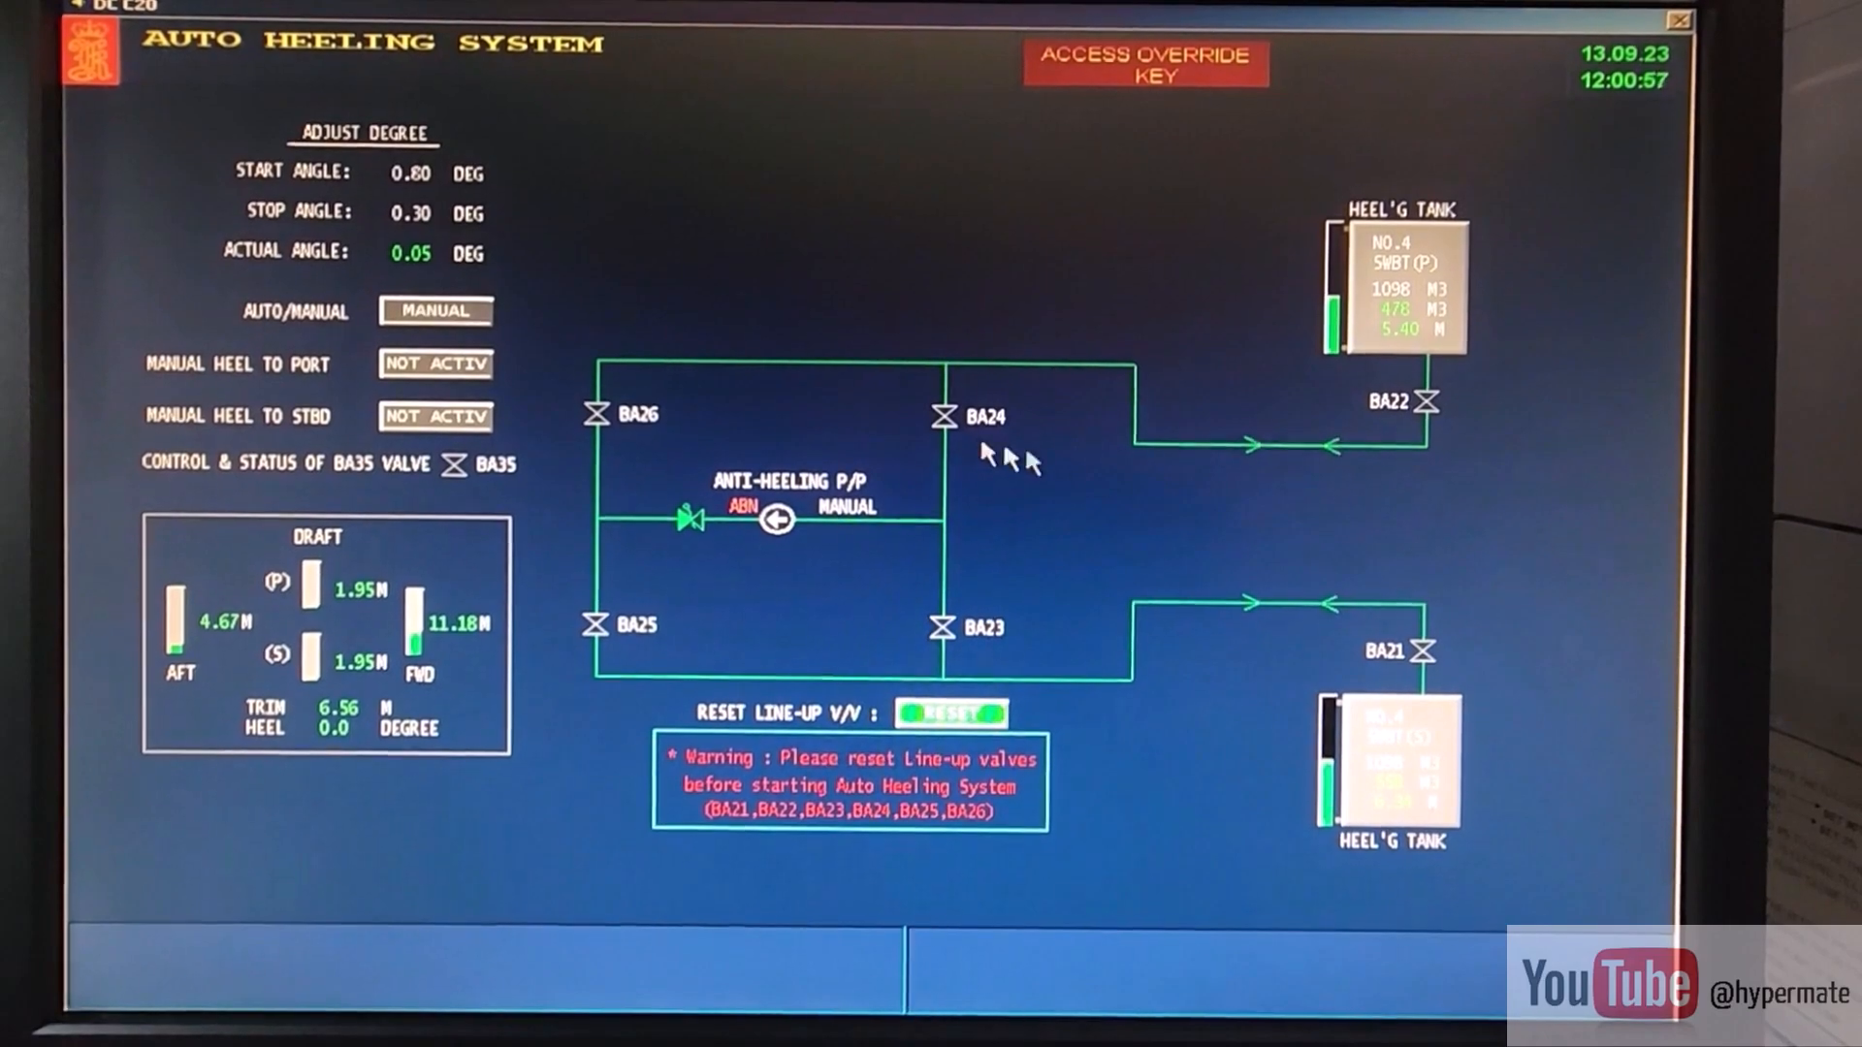
mouse_move(1117, 478)
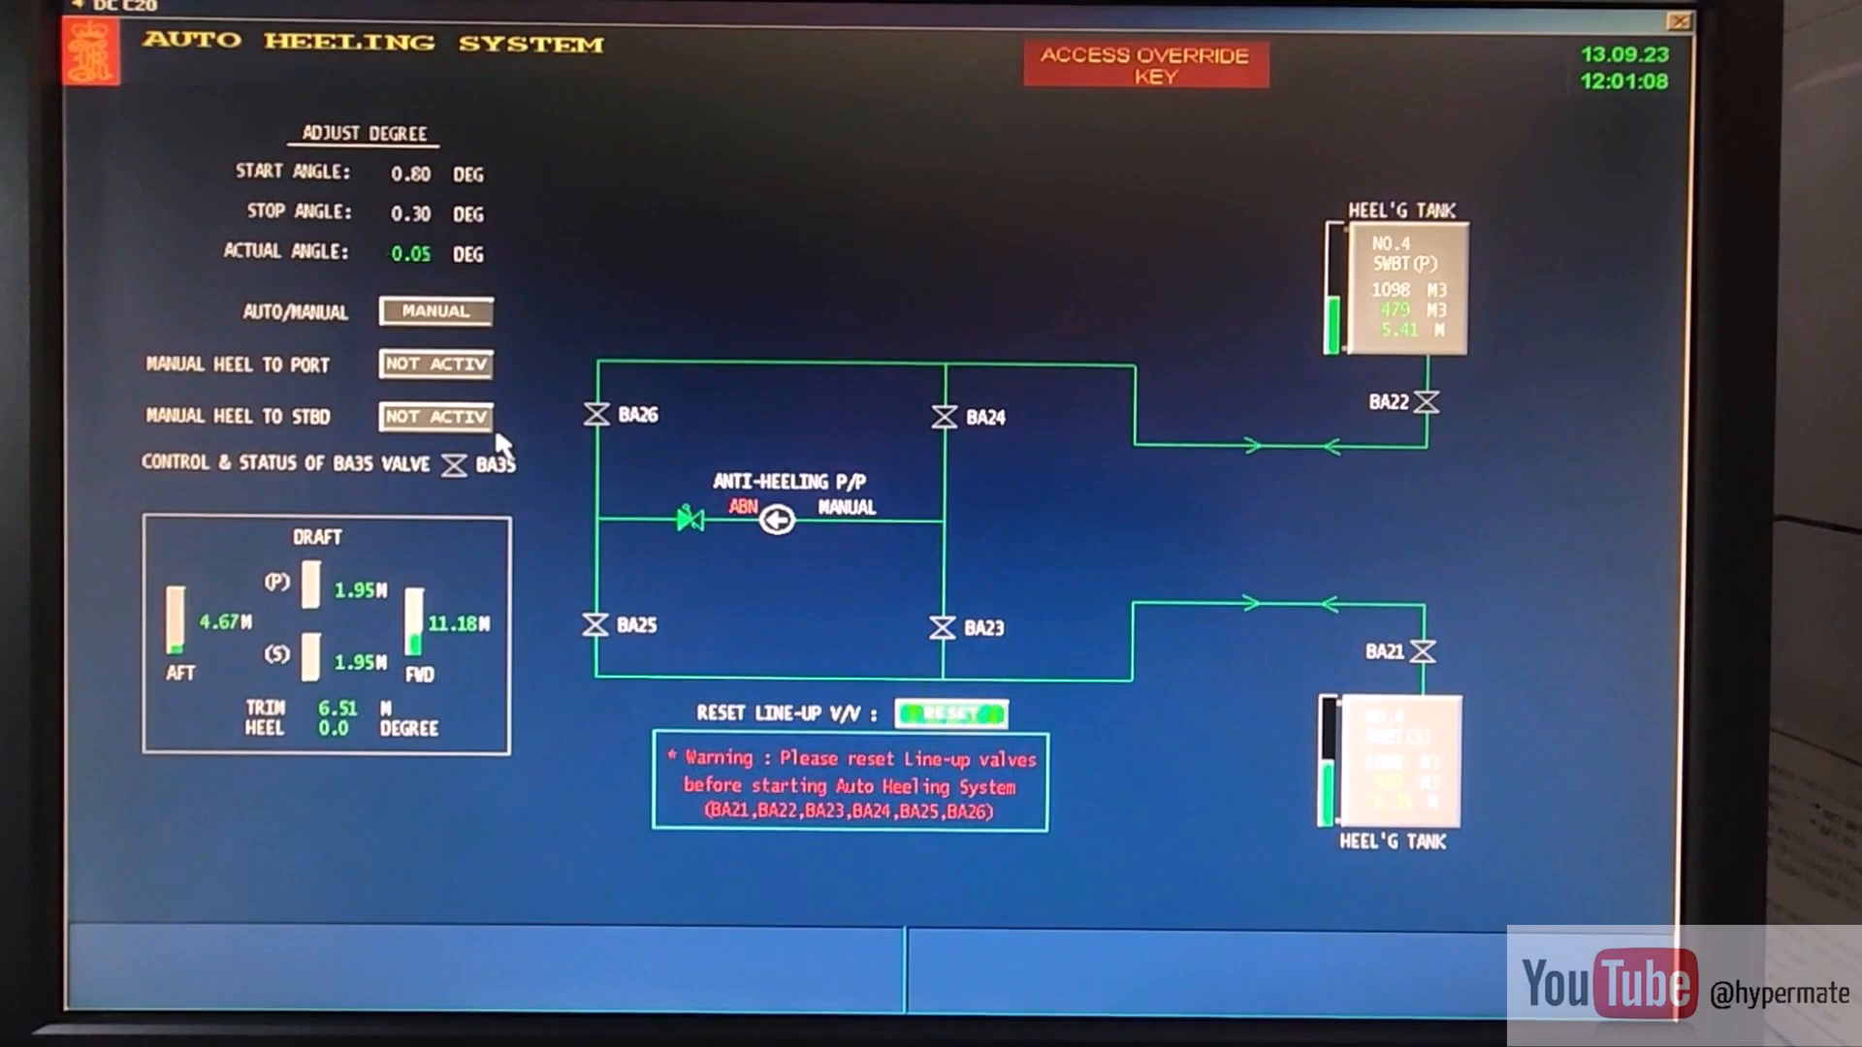
Navigate toward the Auto Heeling System page with the anti-heeling pump and heeling tanks.
left_click(434, 416)
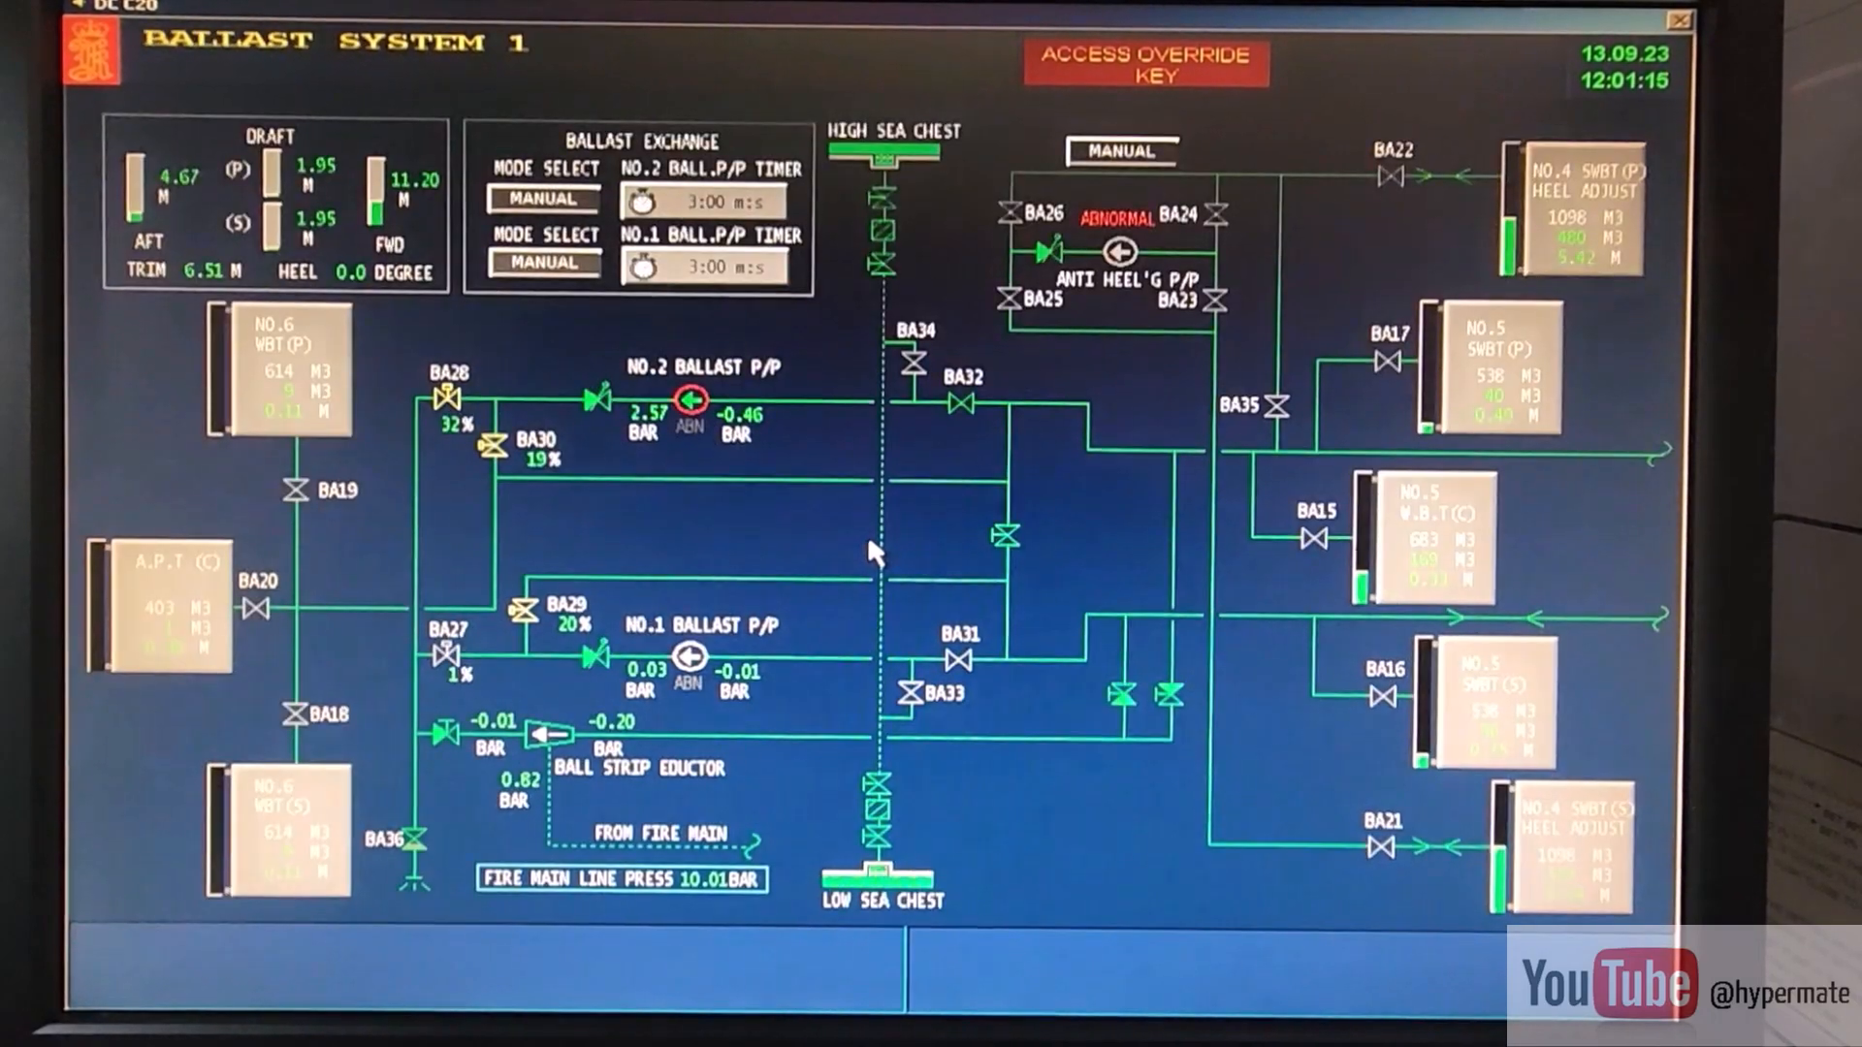
mouse_move(1284, 202)
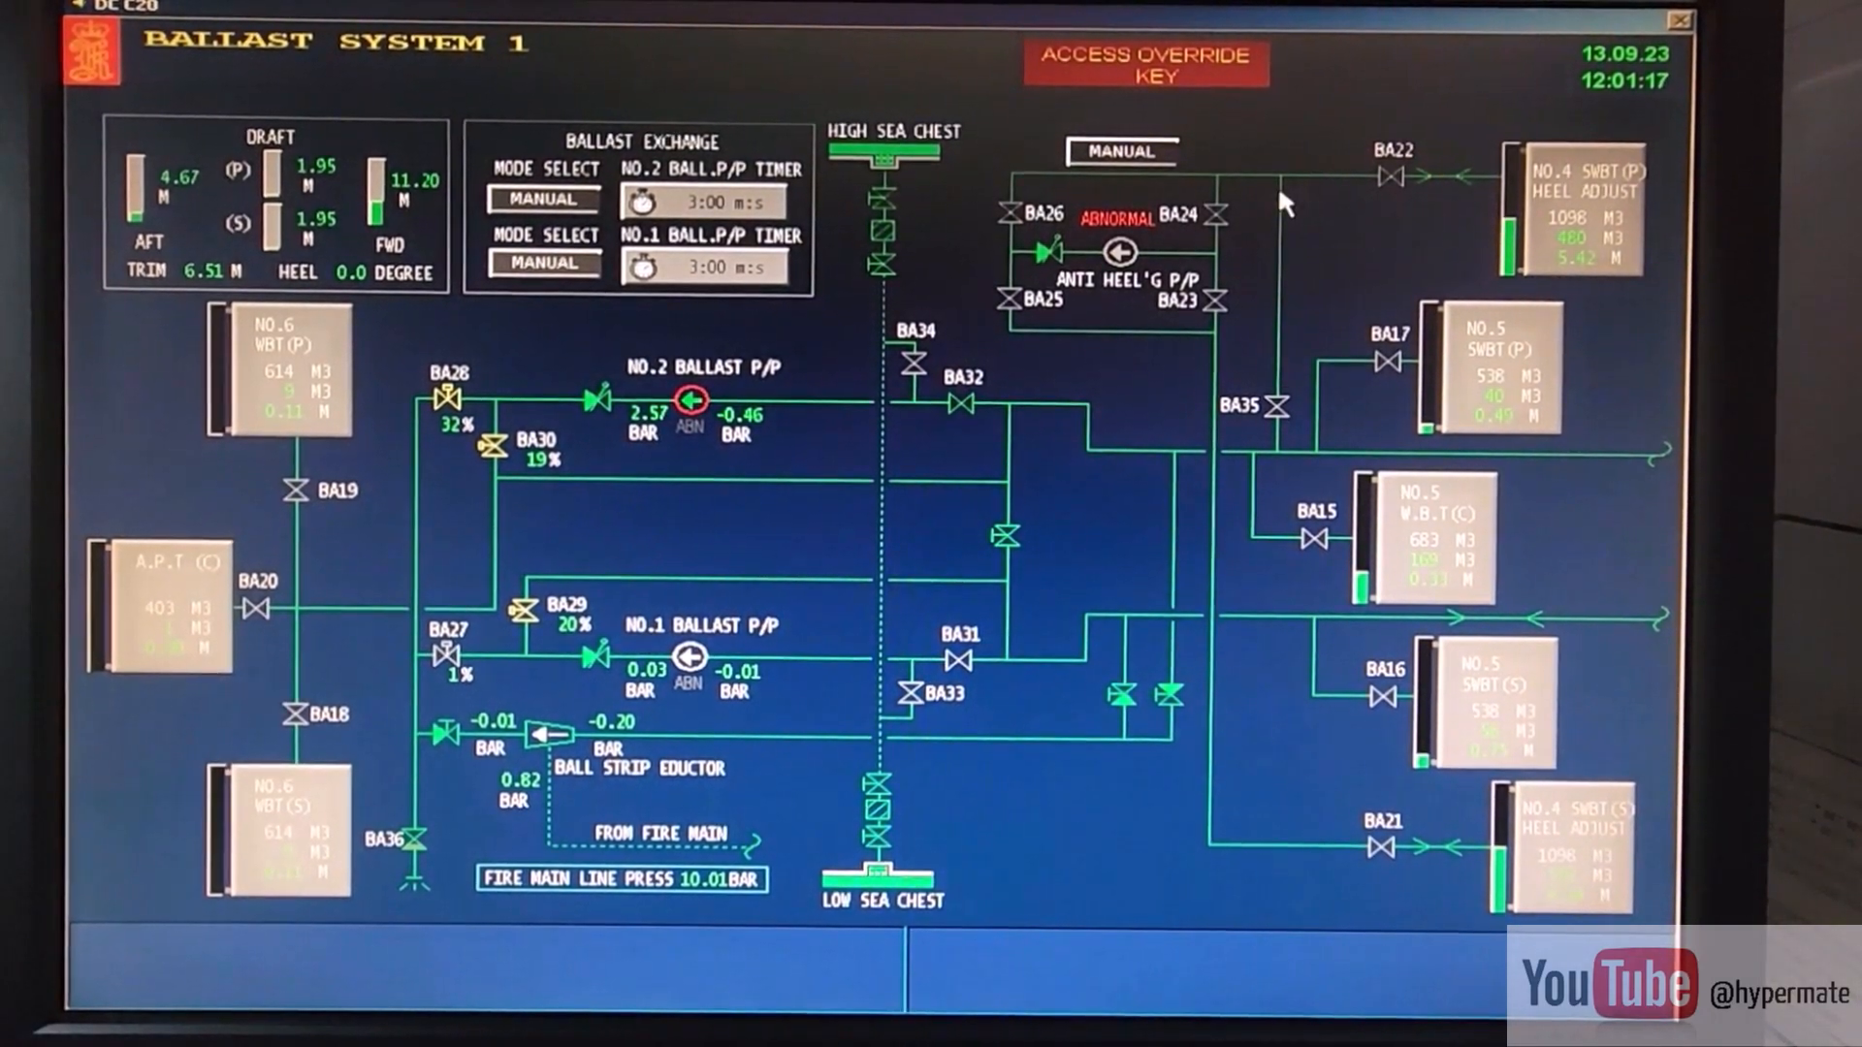
mouse_move(1241, 612)
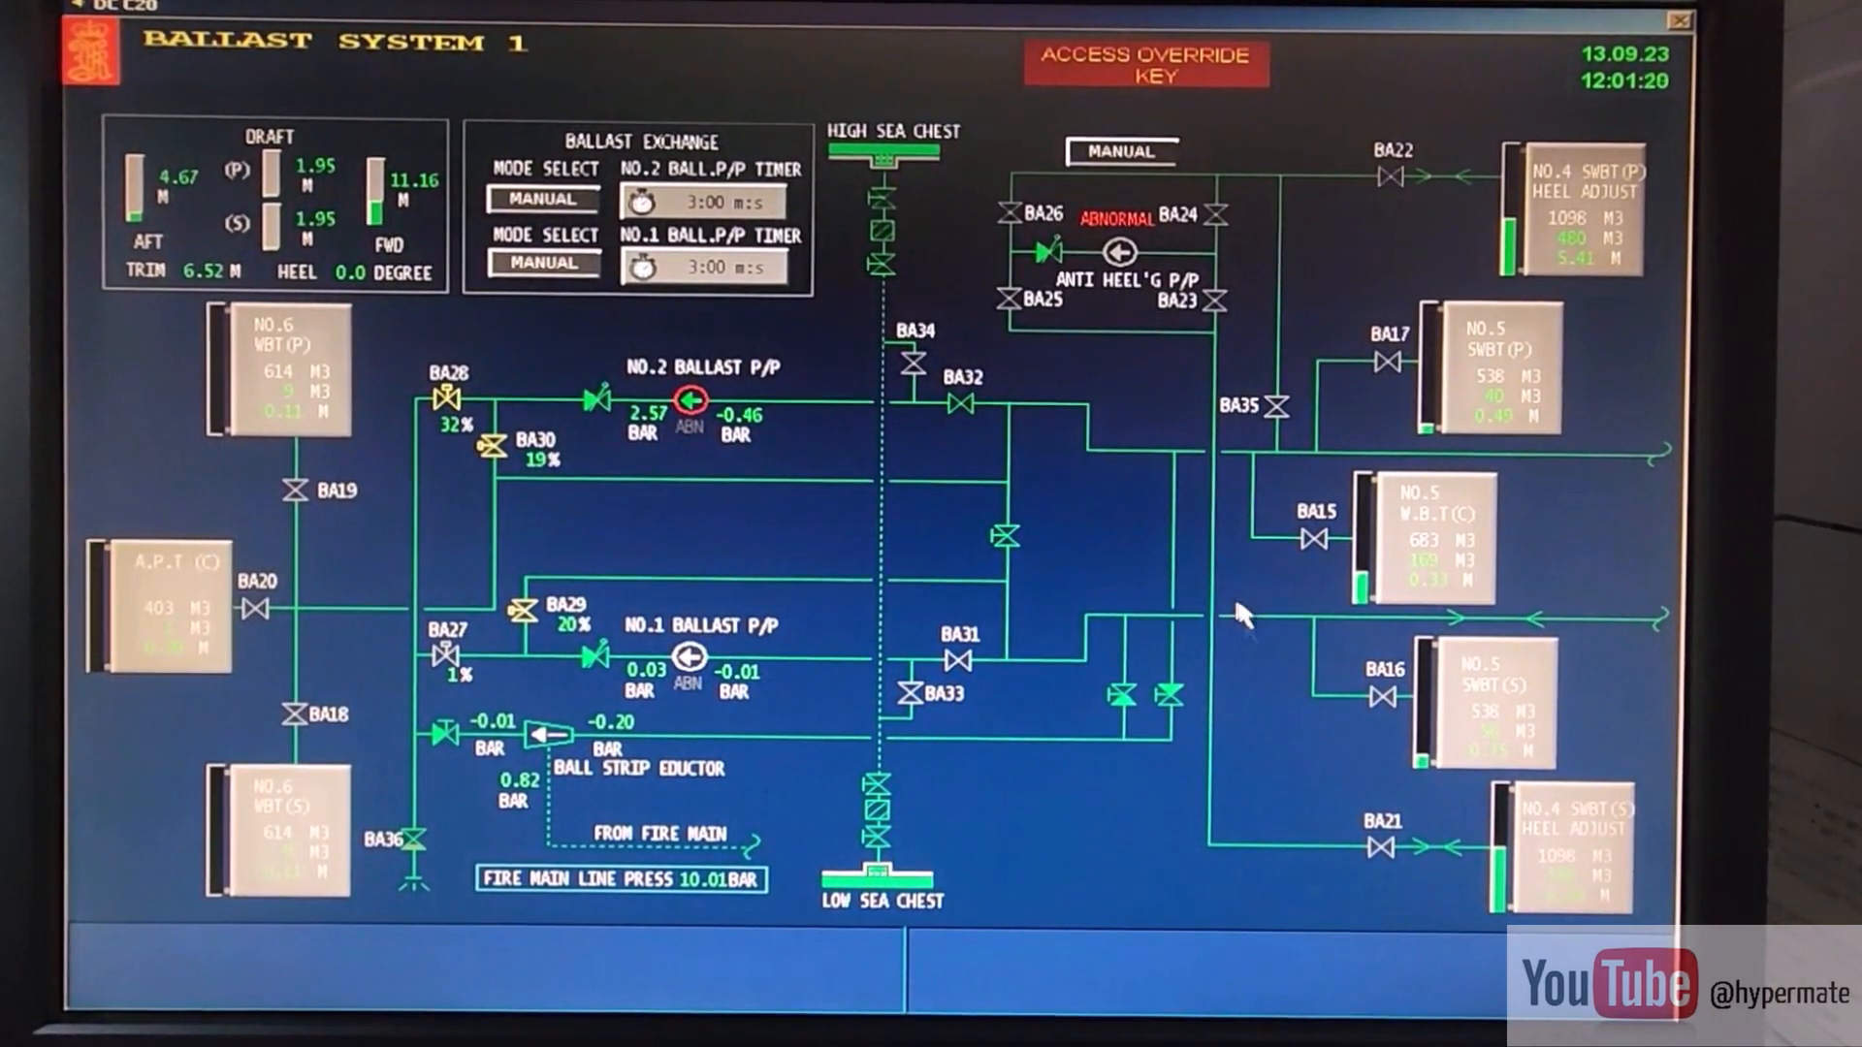
mouse_move(1424, 885)
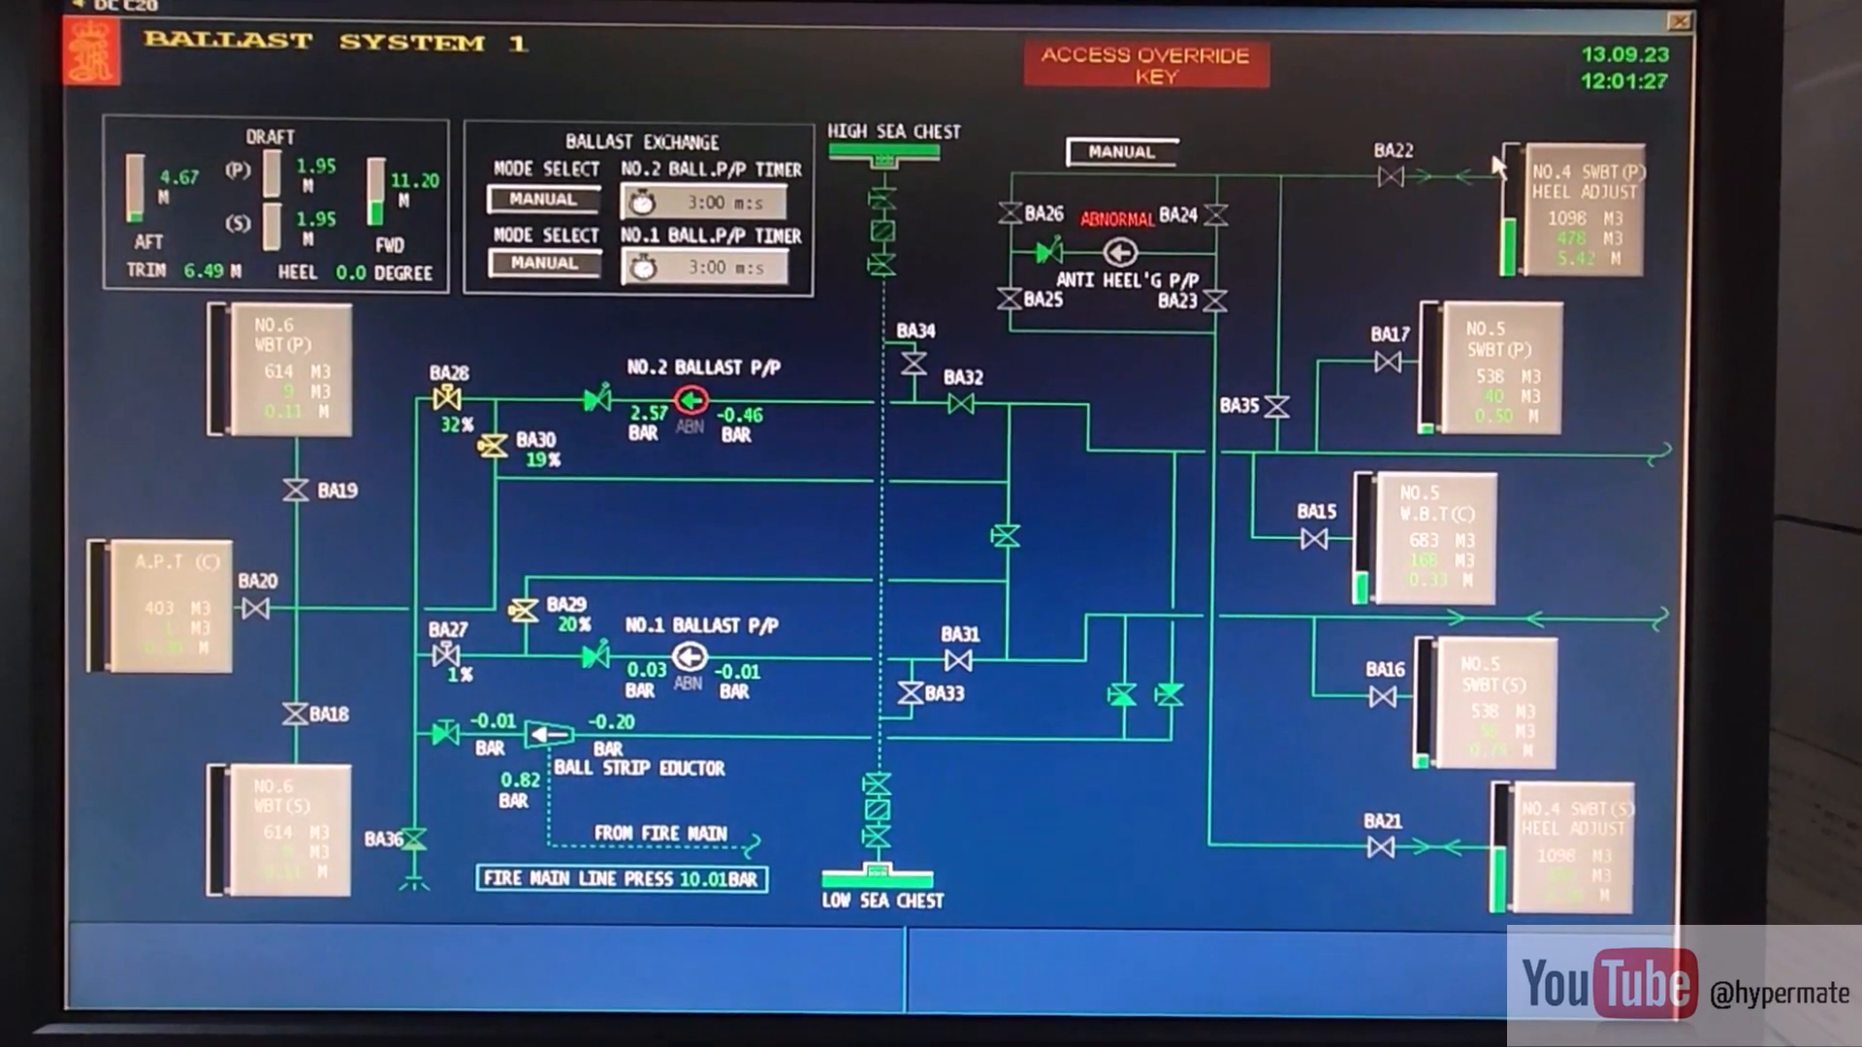
mouse_move(1432, 446)
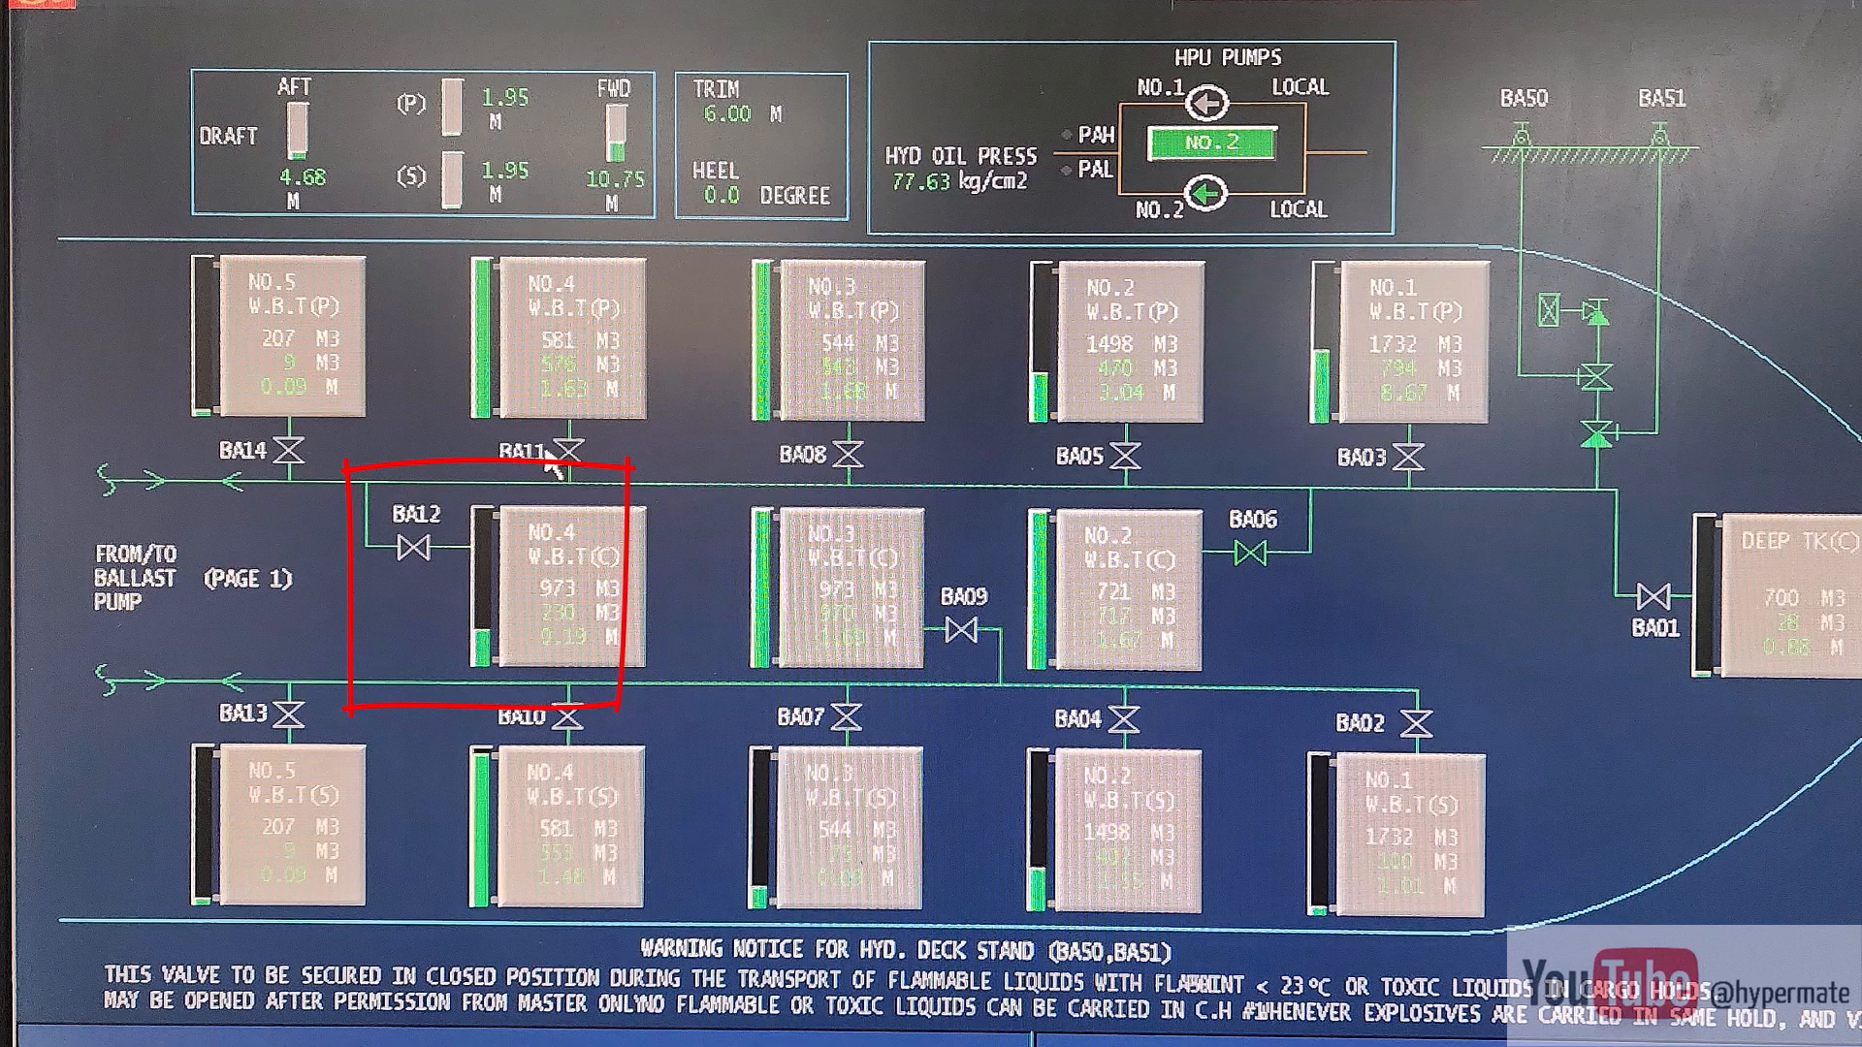
Bring up the No.4 W.B.T(C) sounding table to check the tank's final level.
left_click(551, 588)
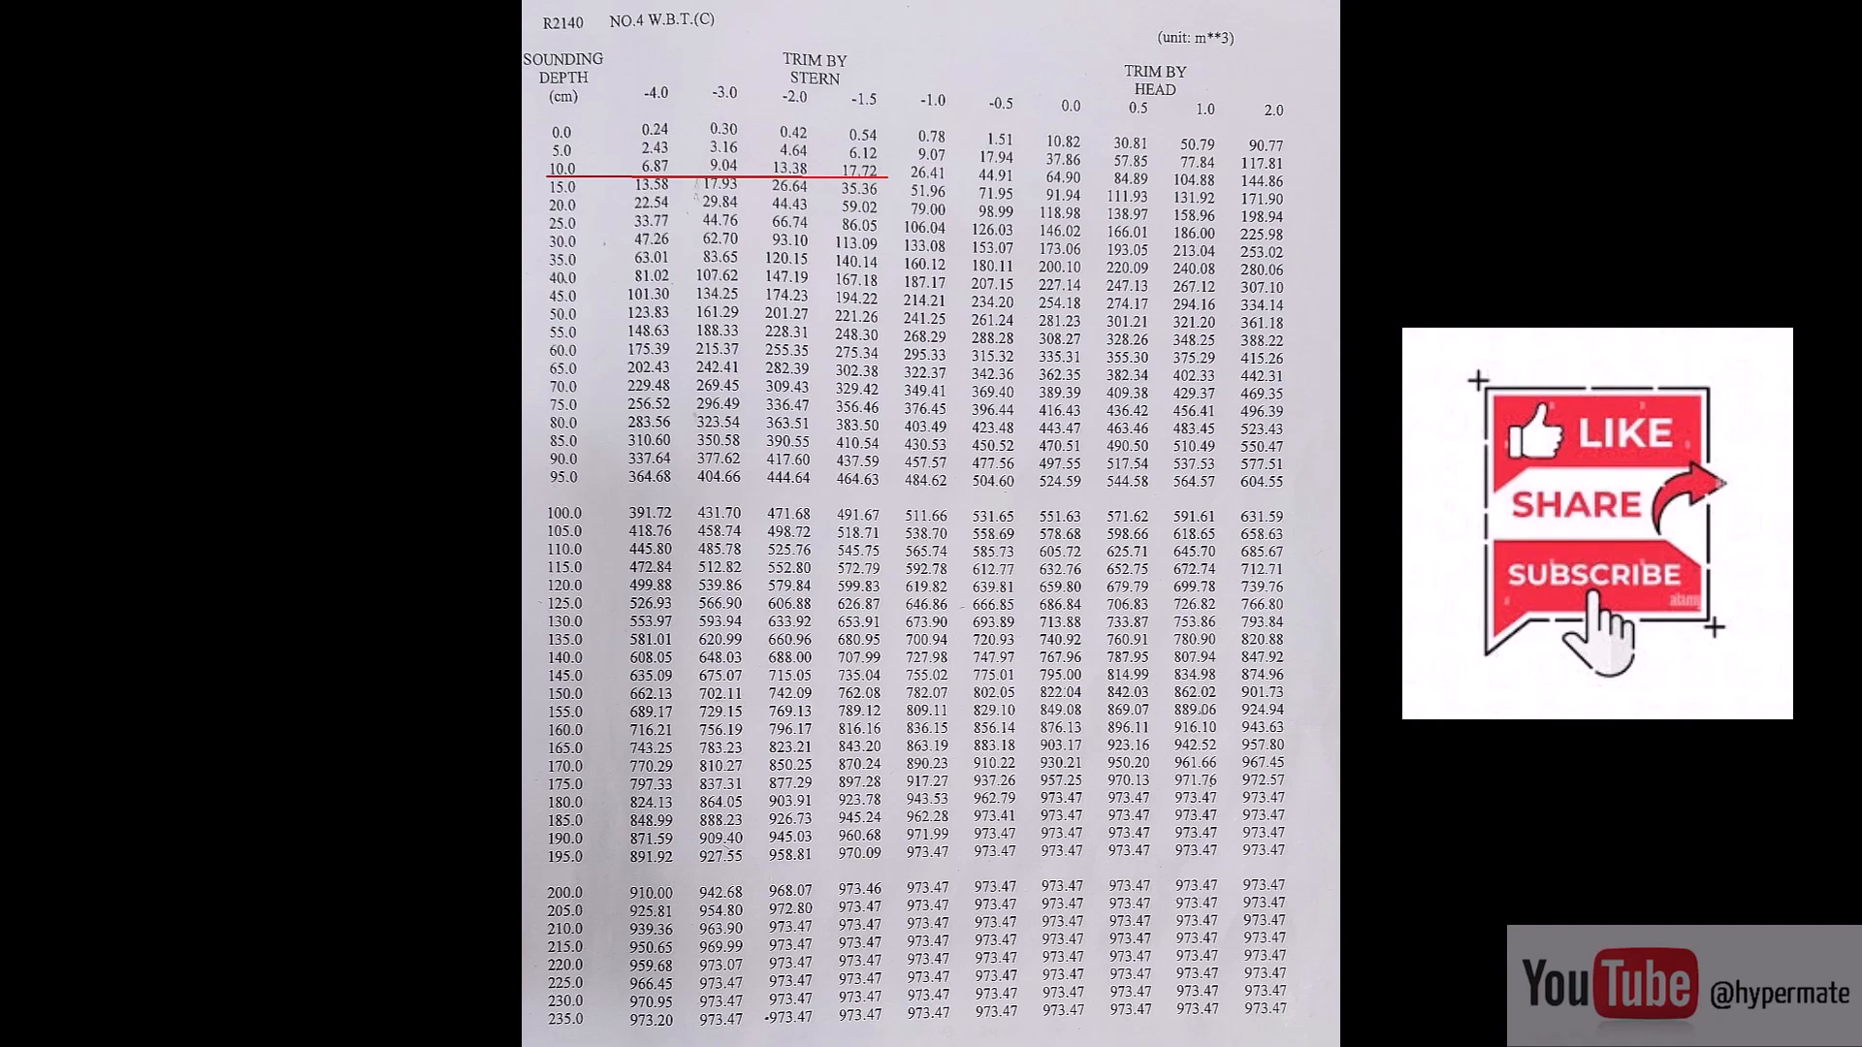